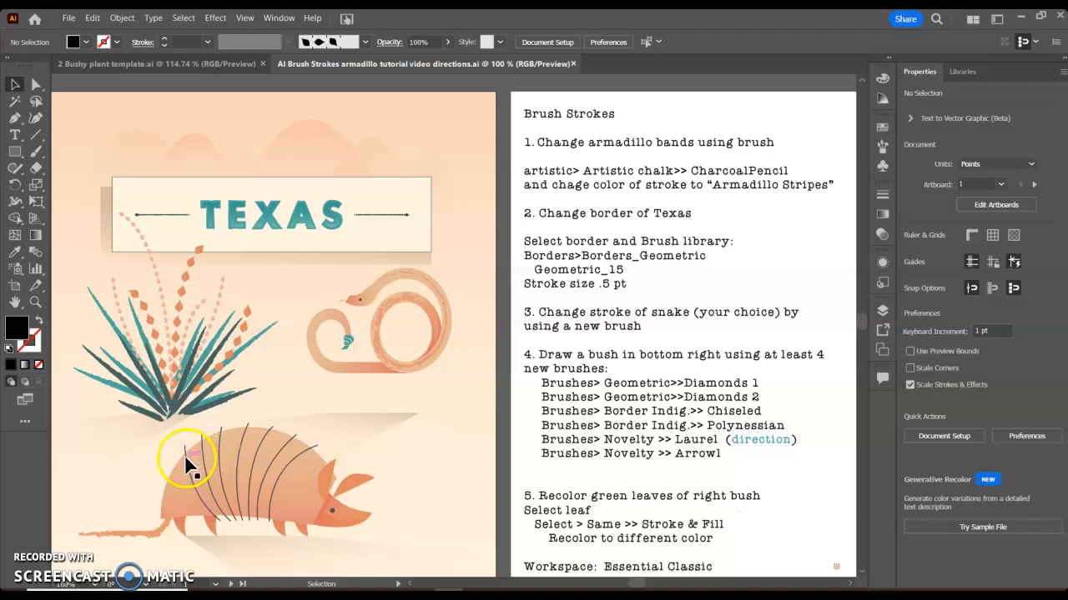
# Step: Select the armadillo's band lines and load the Artistic_ChalkCharcoalPencil brush library
pyautogui.click(188, 467)
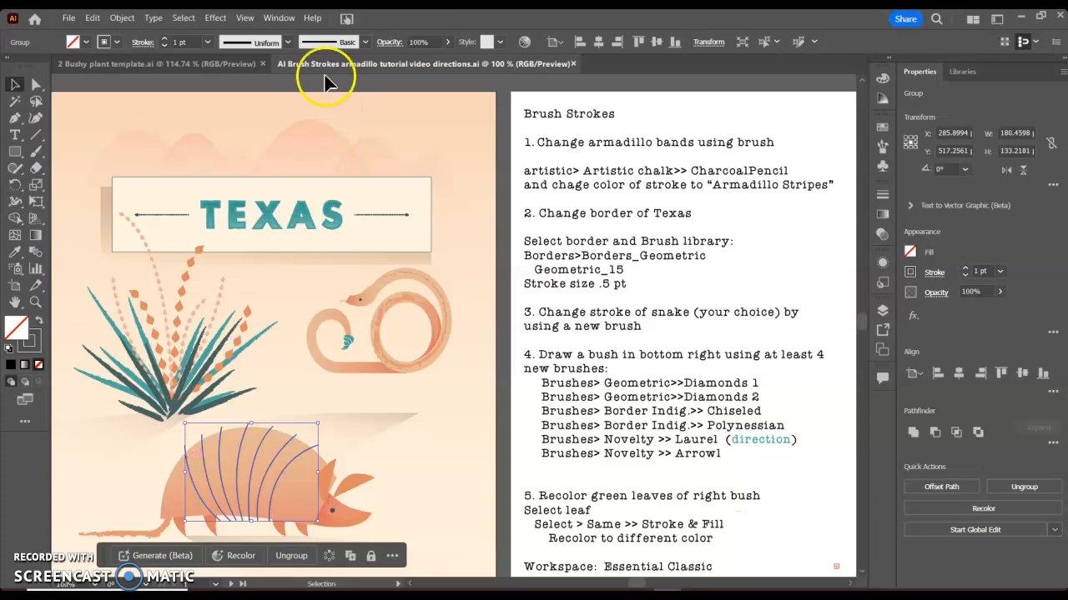
pyautogui.click(279, 18)
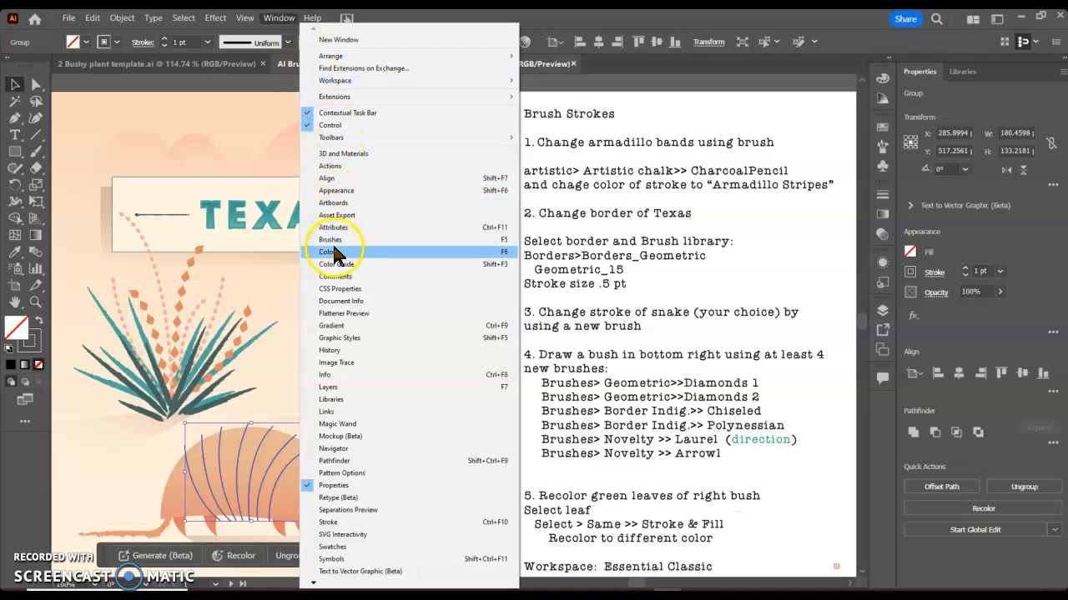
pyautogui.click(331, 239)
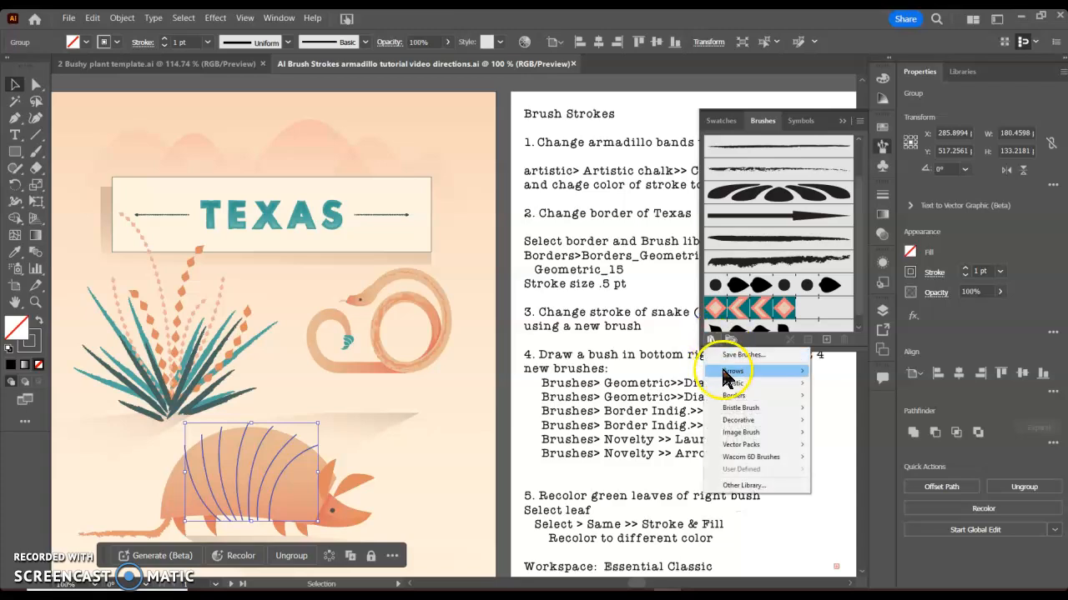
pyautogui.moveTo(734, 383)
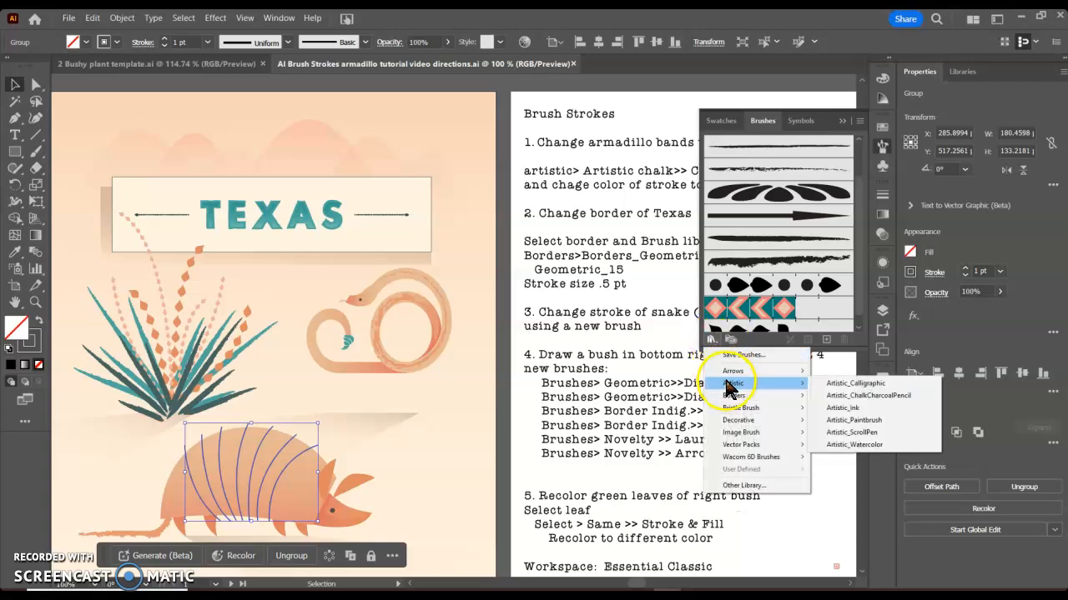
pyautogui.moveTo(867, 395)
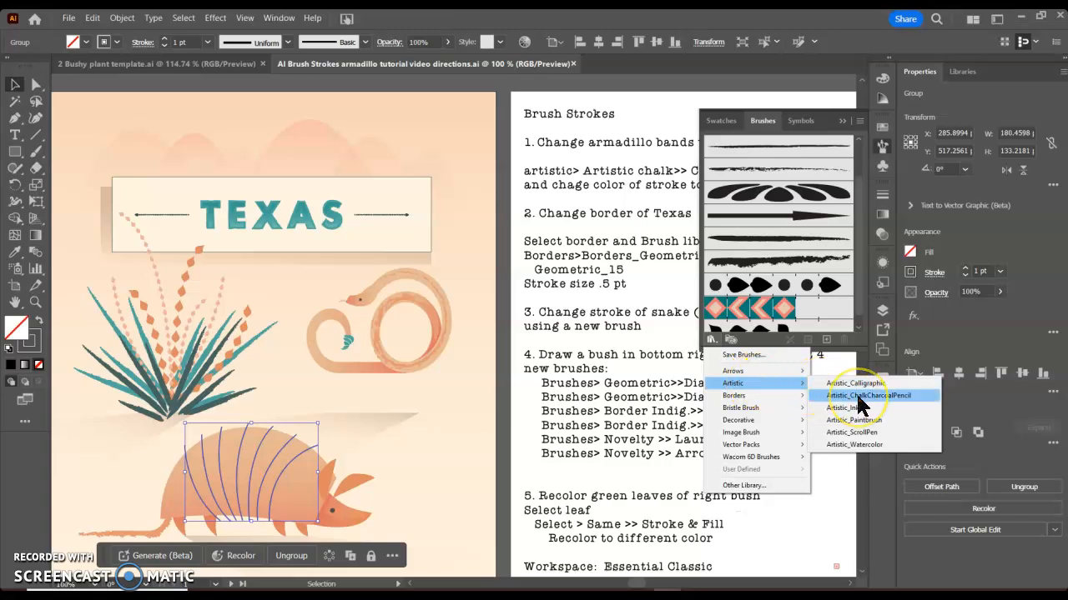
pyautogui.click(877, 396)
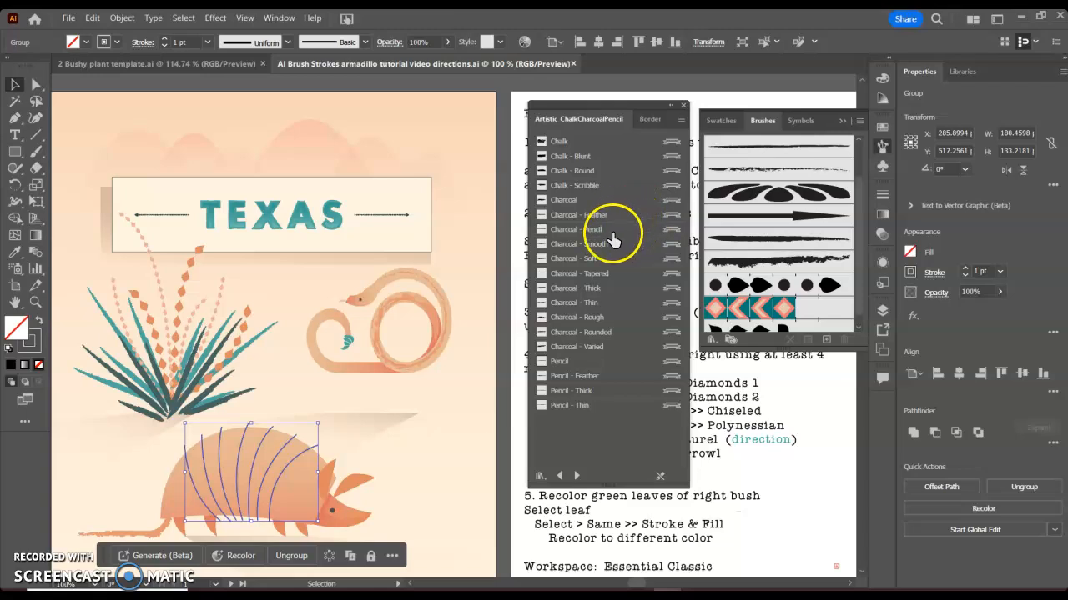
# Step: Apply the Charcoal - Pencil brush to the bands and close the brush library panels
pyautogui.click(574, 228)
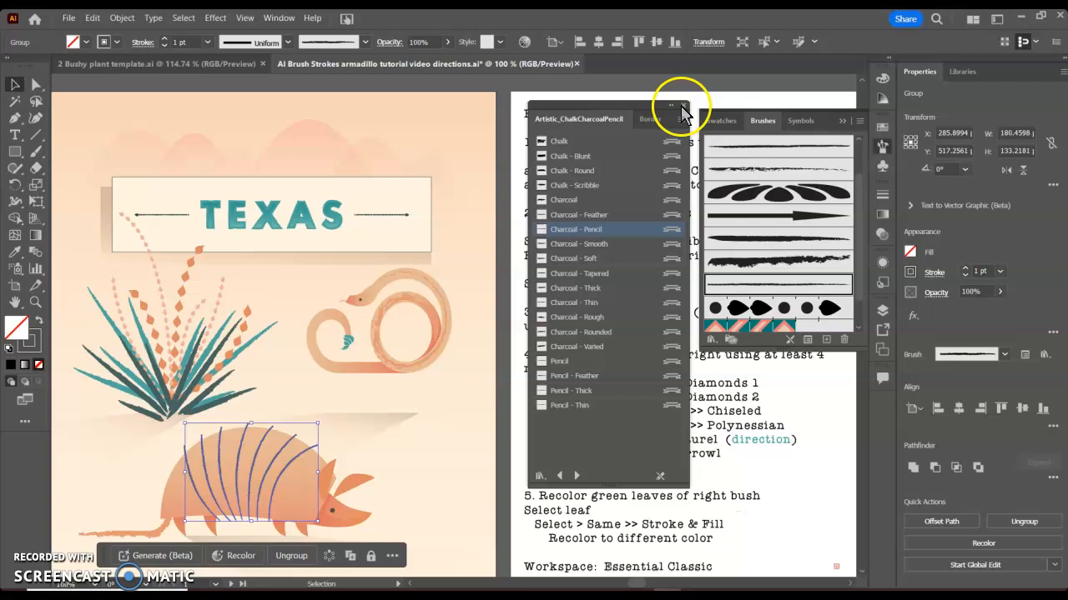
pyautogui.click(682, 107)
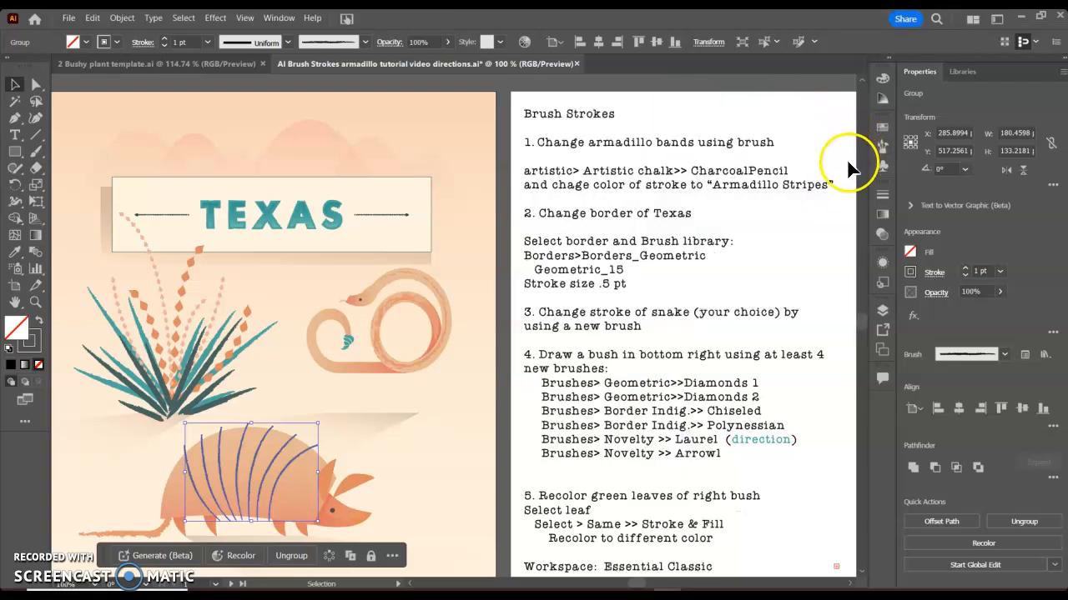
pyautogui.moveTo(932, 275)
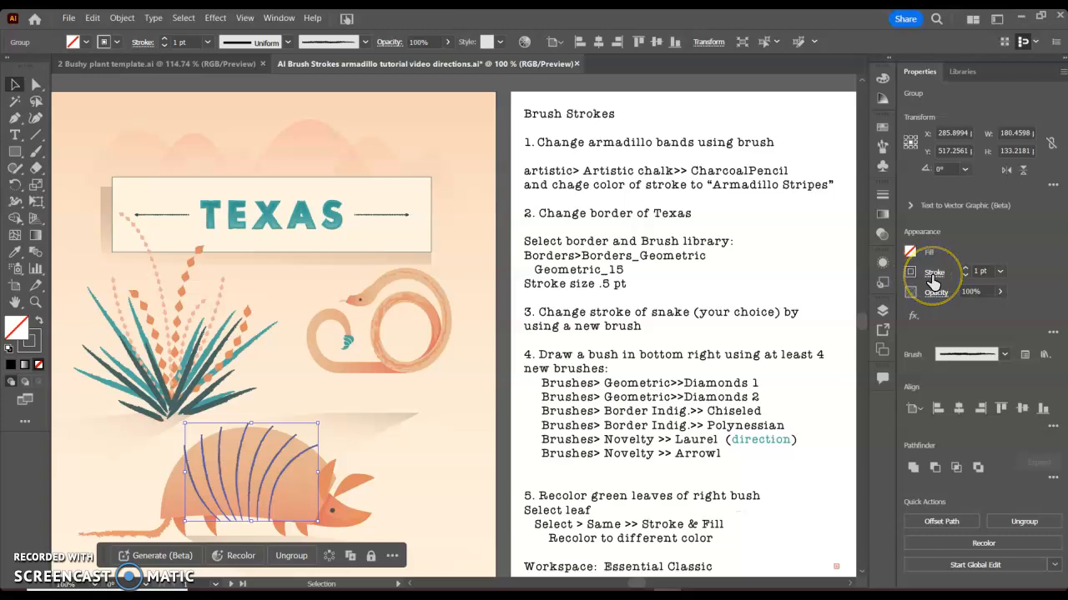
# Step: Bring up the saved colour swatches for the band strokes' stroke colour
pyautogui.click(931, 272)
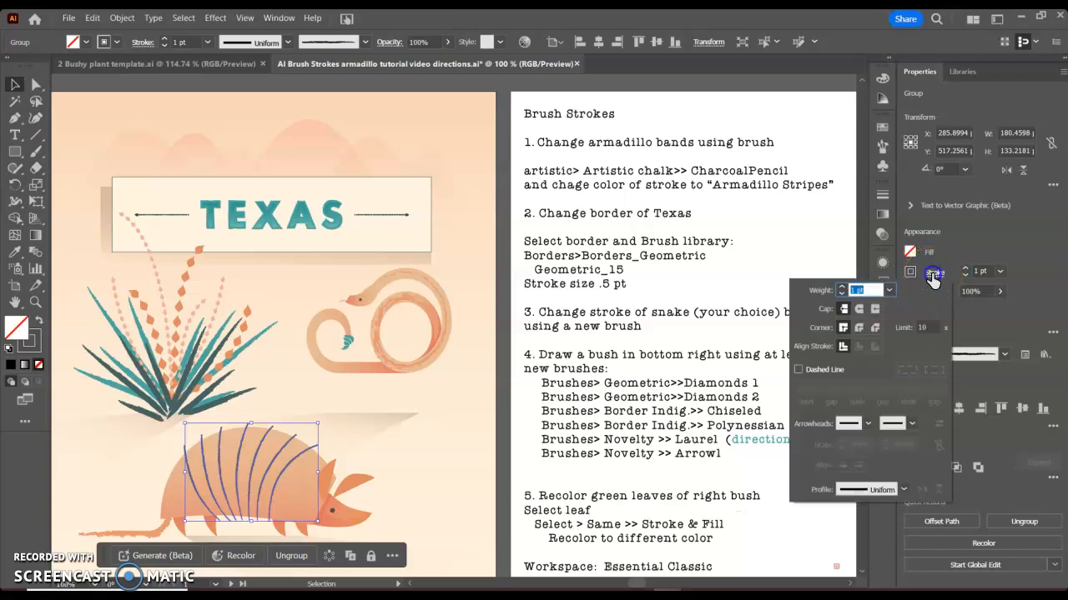
pyautogui.click(910, 272)
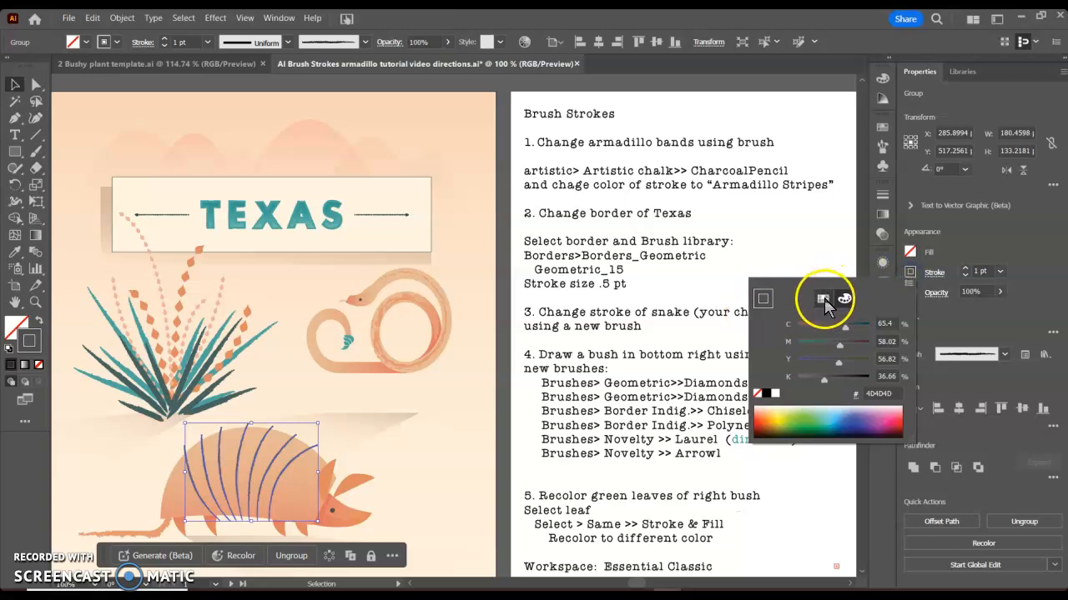
pyautogui.click(823, 299)
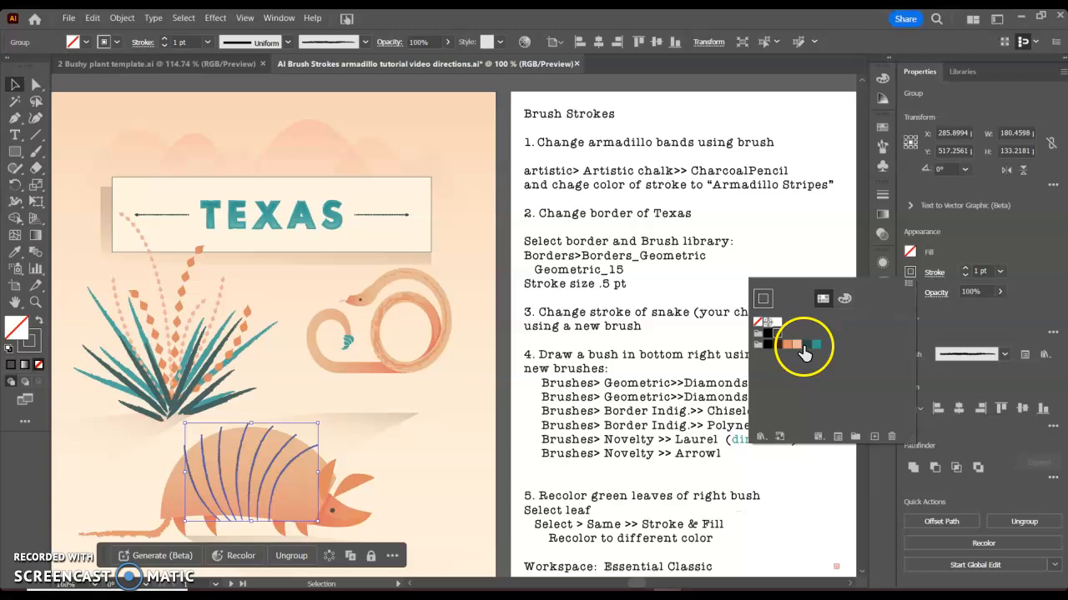
pyautogui.moveTo(811, 345)
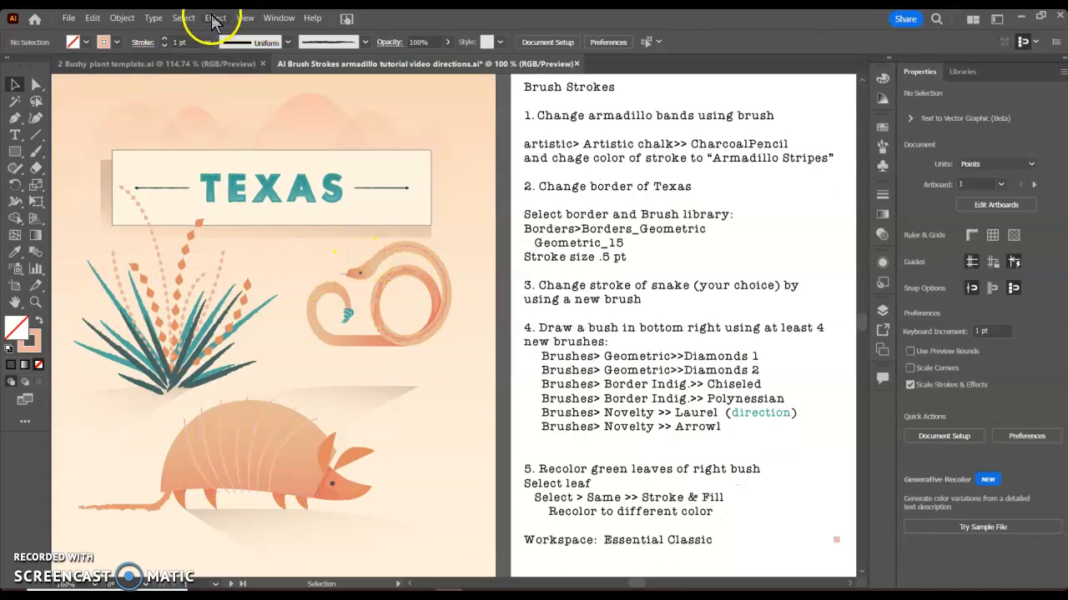
# Step: Load the Borders_Geometric library and add its pink and teal diamond brush to the document
pyautogui.click(279, 18)
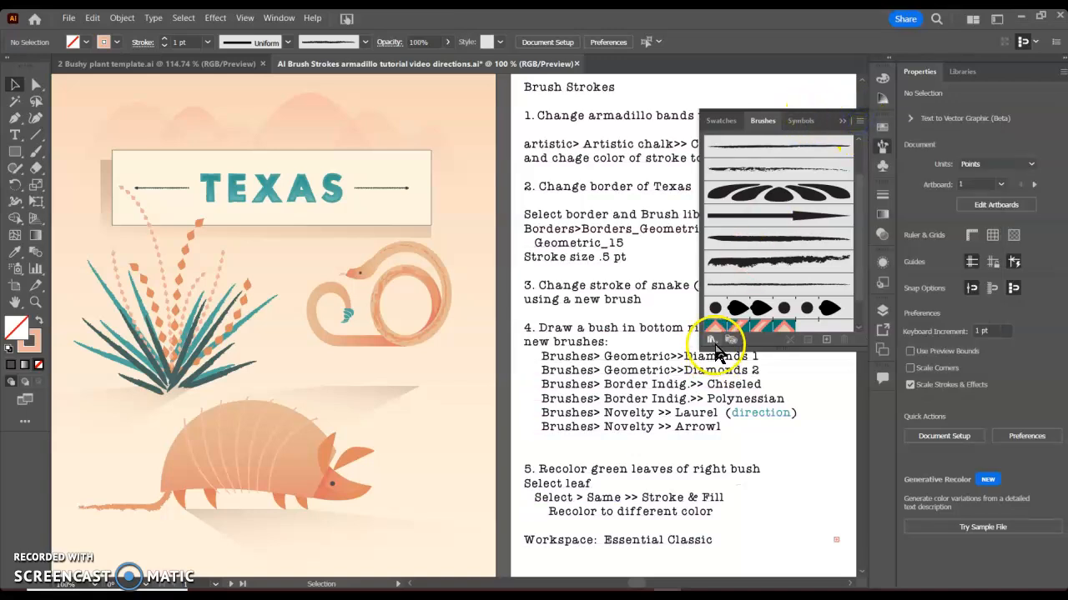
pyautogui.click(711, 338)
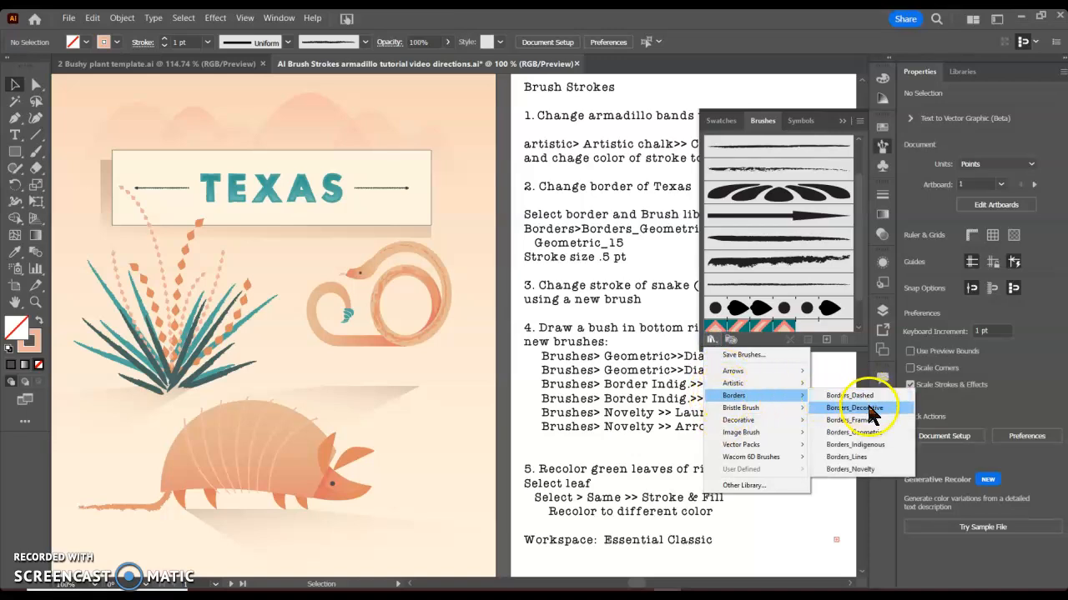
pyautogui.click(846, 406)
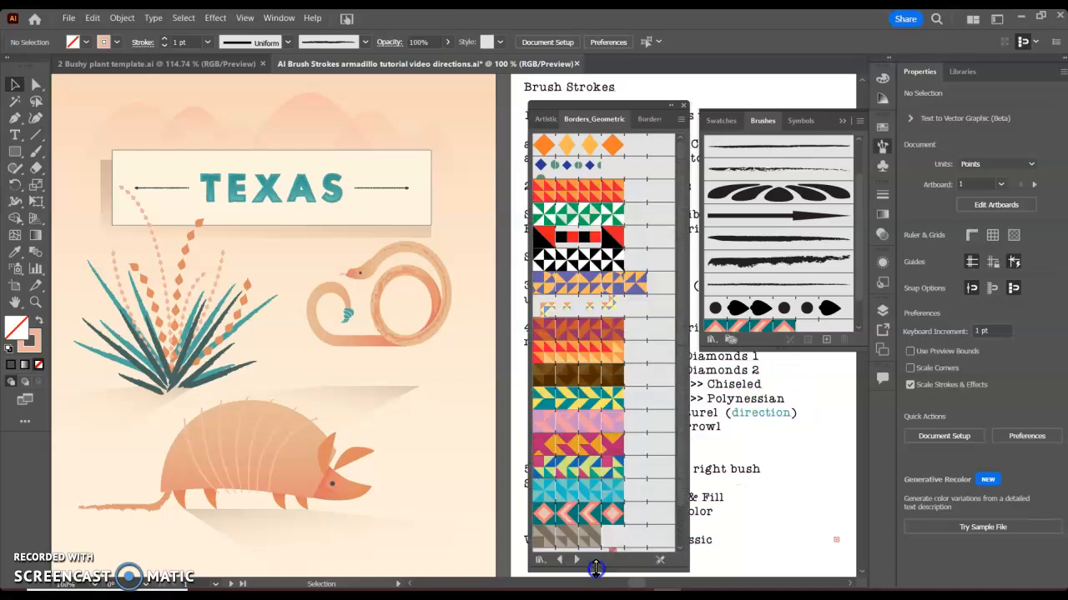
pyautogui.scroll(-3)
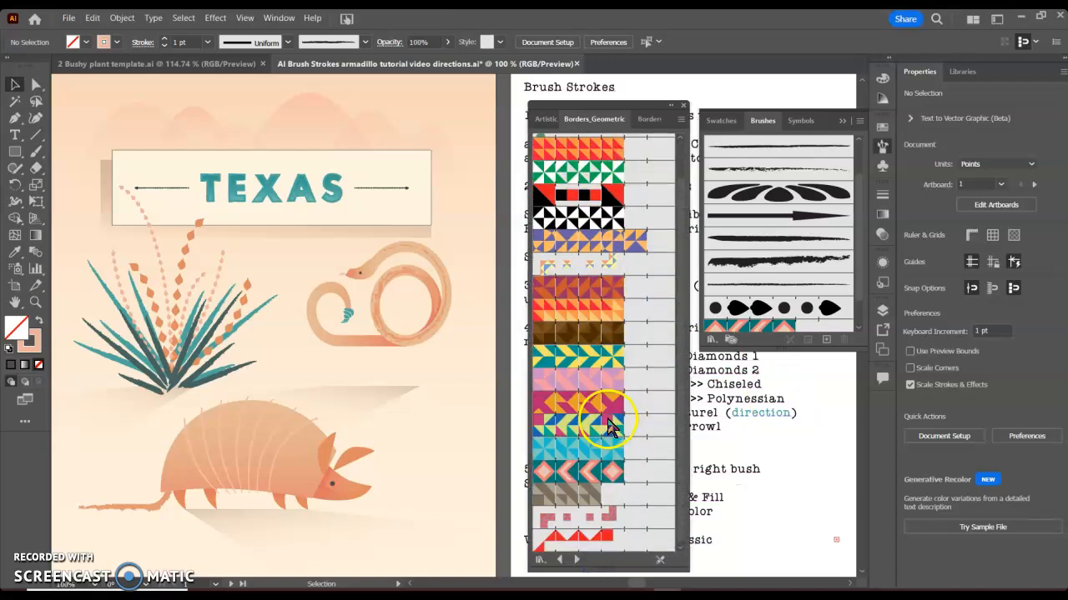
pyautogui.moveTo(613, 480)
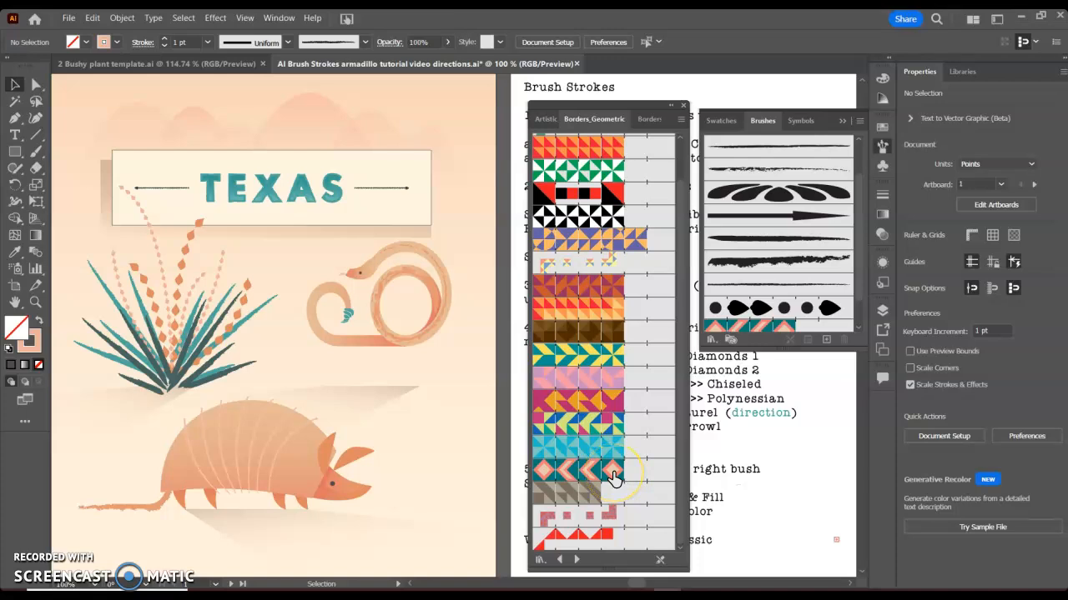
pyautogui.click(613, 477)
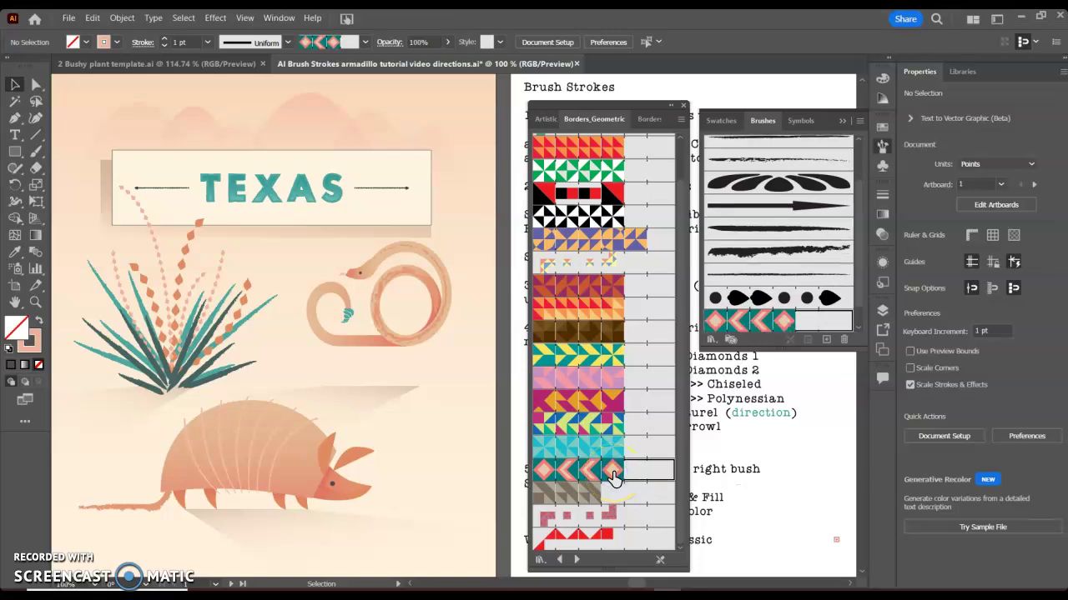
pyautogui.moveTo(507, 467)
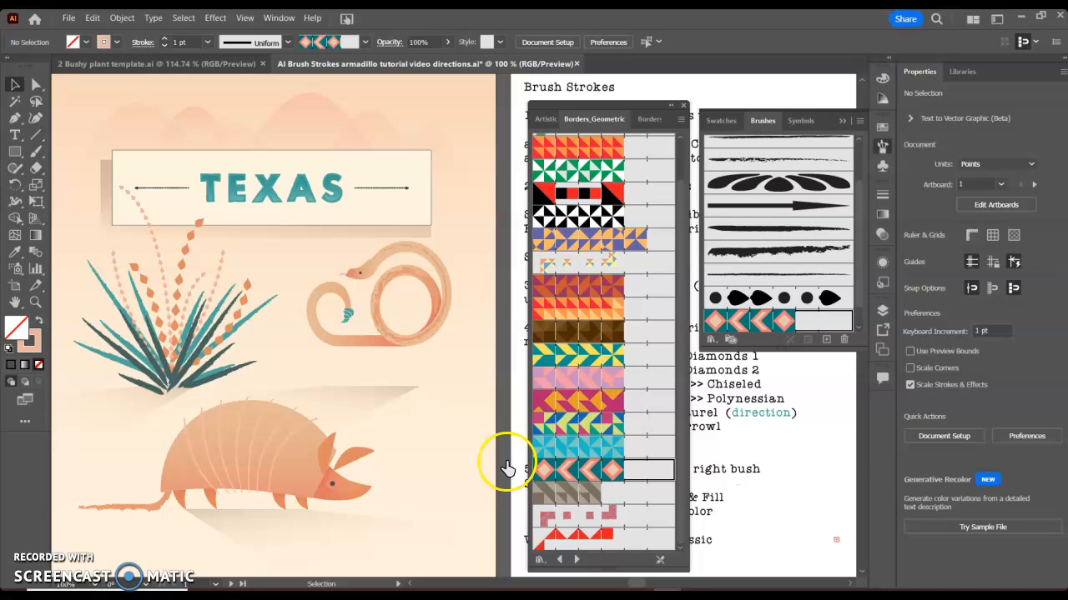
# Step: Give the TEXAS banner border the diamond brush at a 0.5 pt stroke weight
pyautogui.click(137, 150)
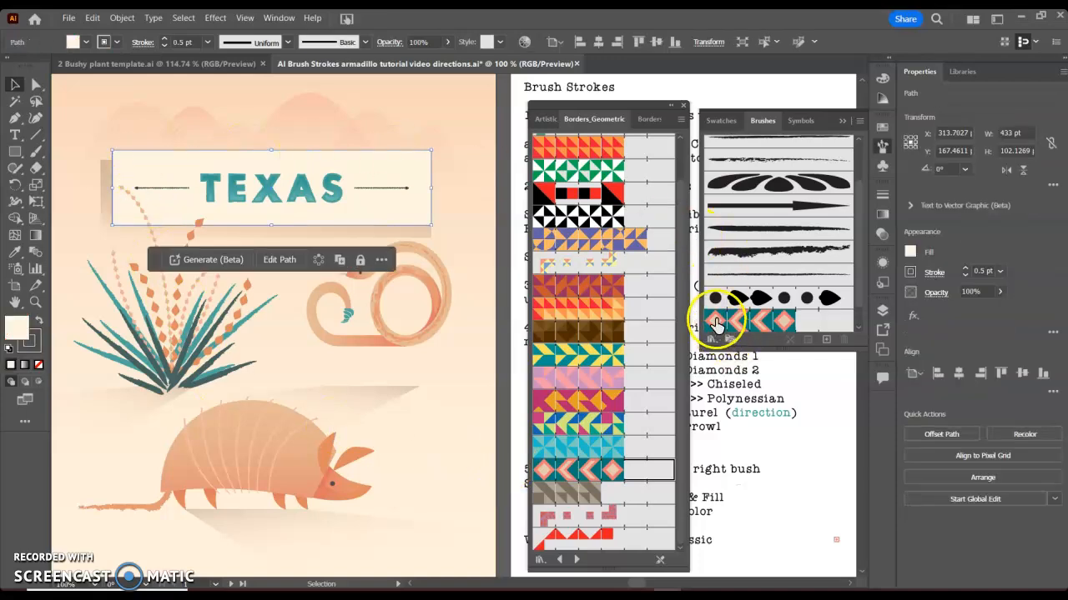
pyautogui.click(716, 317)
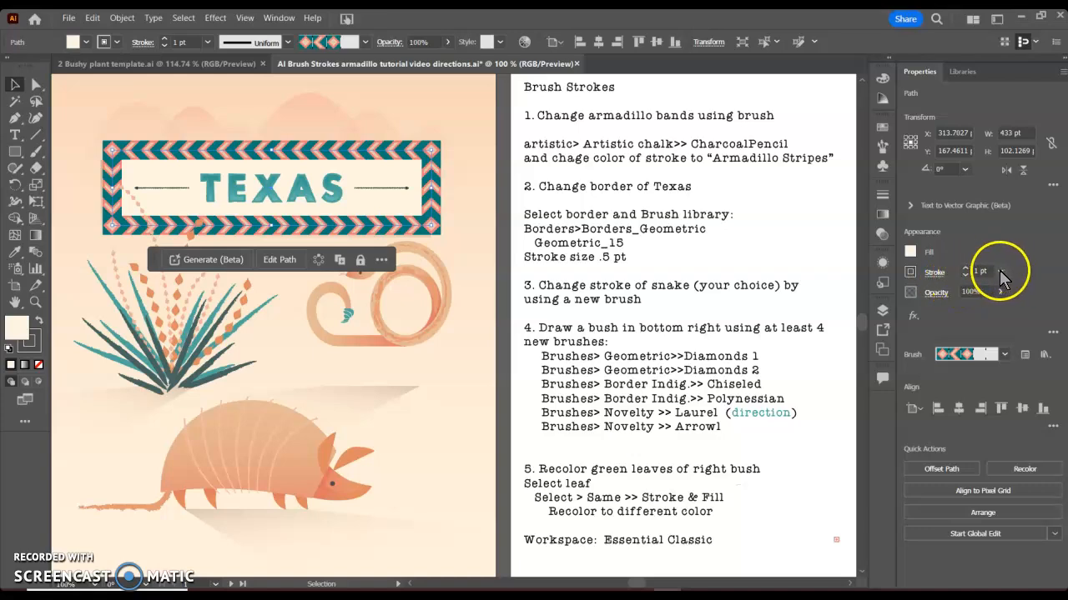
pyautogui.click(1000, 271)
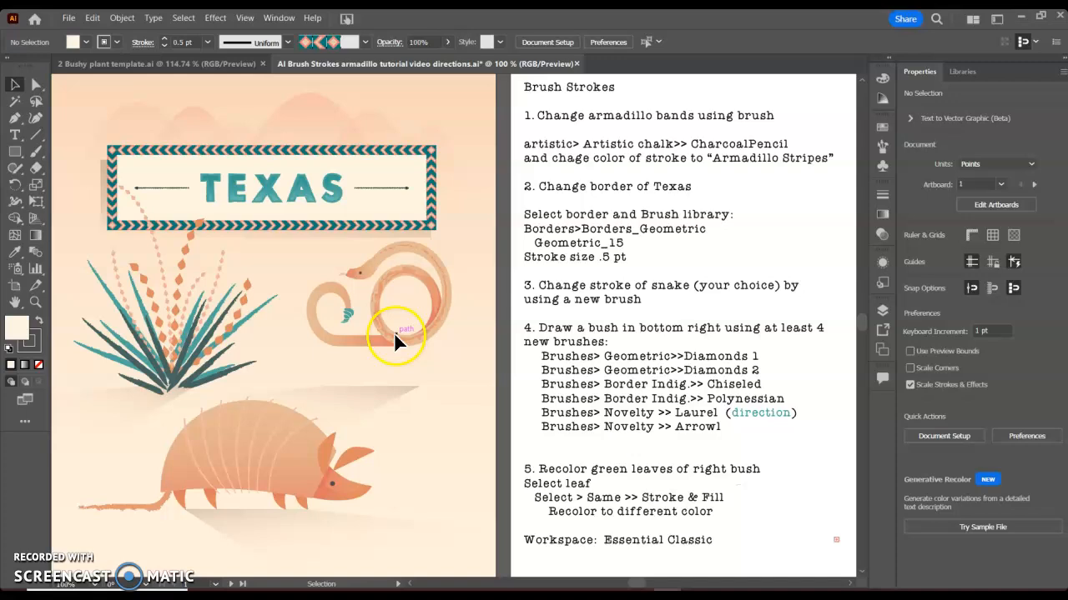
# Step: Apply a rough Artistic_Paintbrush stroke to the coiled snake at 0.75 pt weight
pyautogui.click(390, 338)
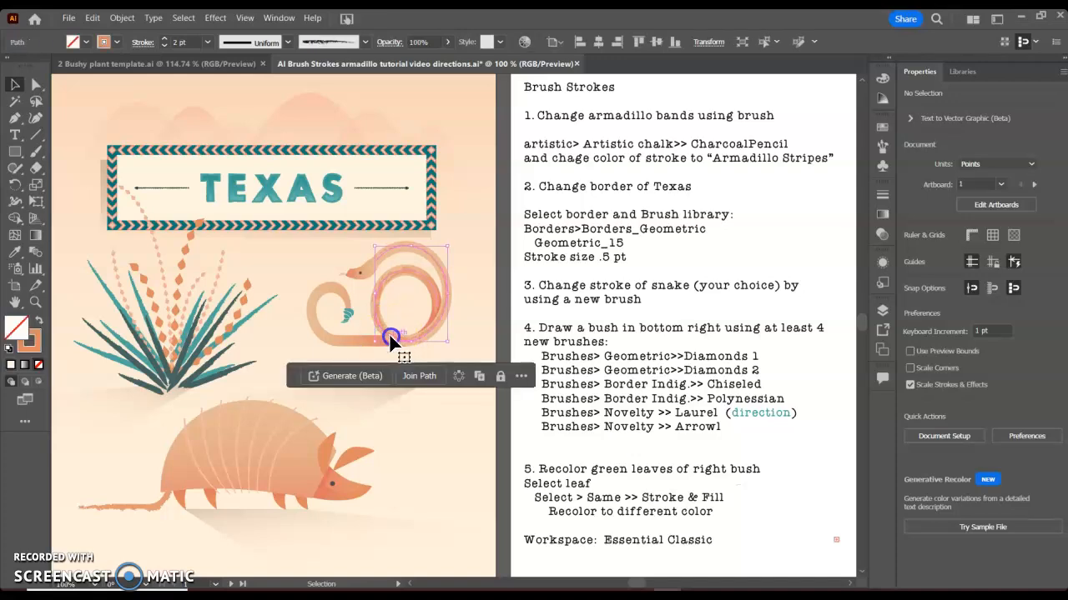
pyautogui.click(390, 337)
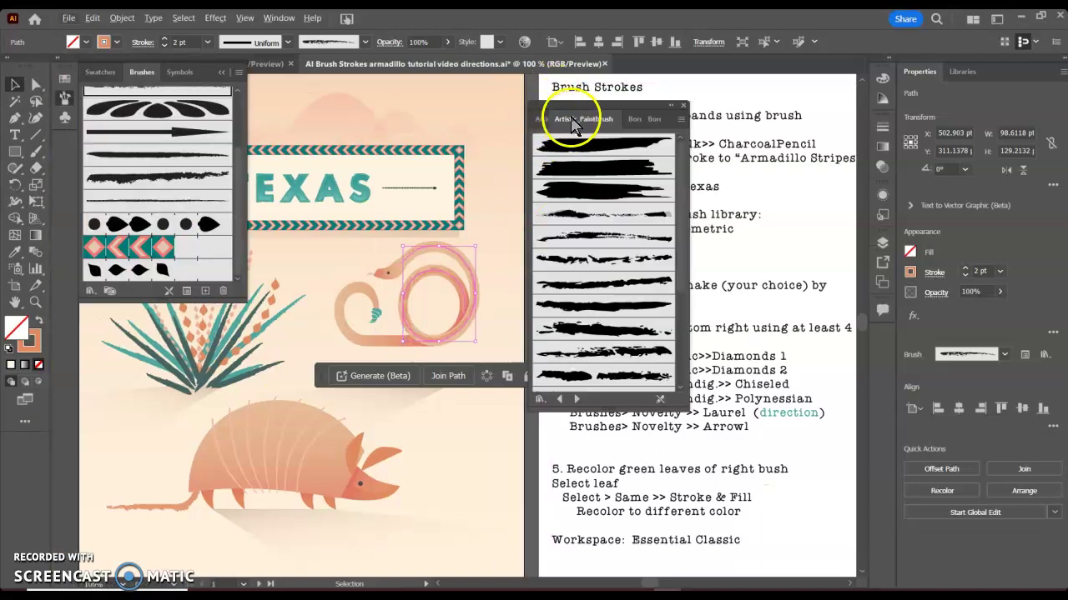
pyautogui.moveTo(584, 292)
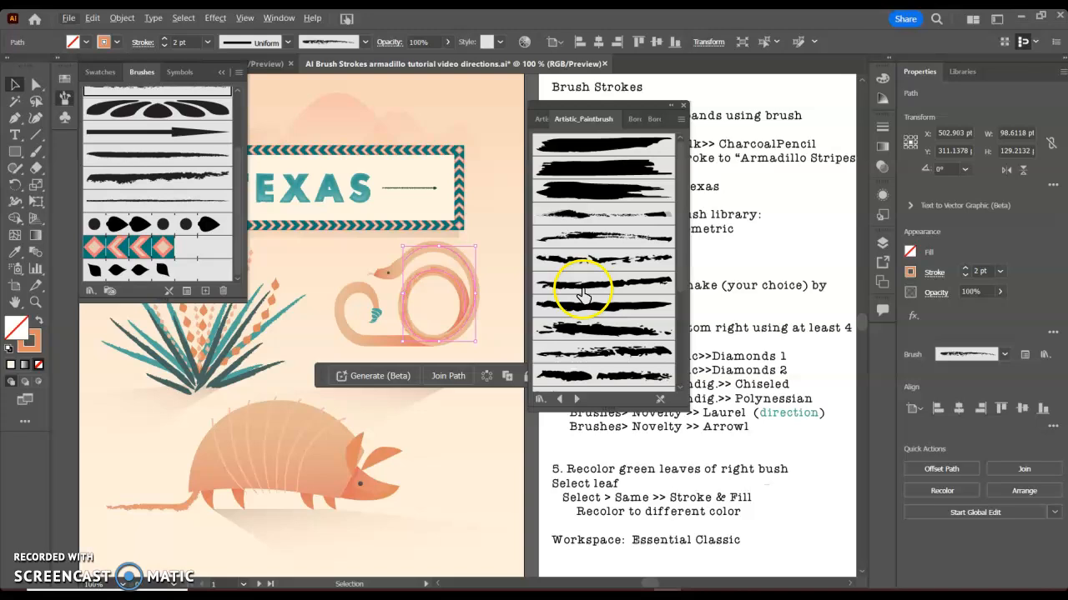
pyautogui.click(603, 306)
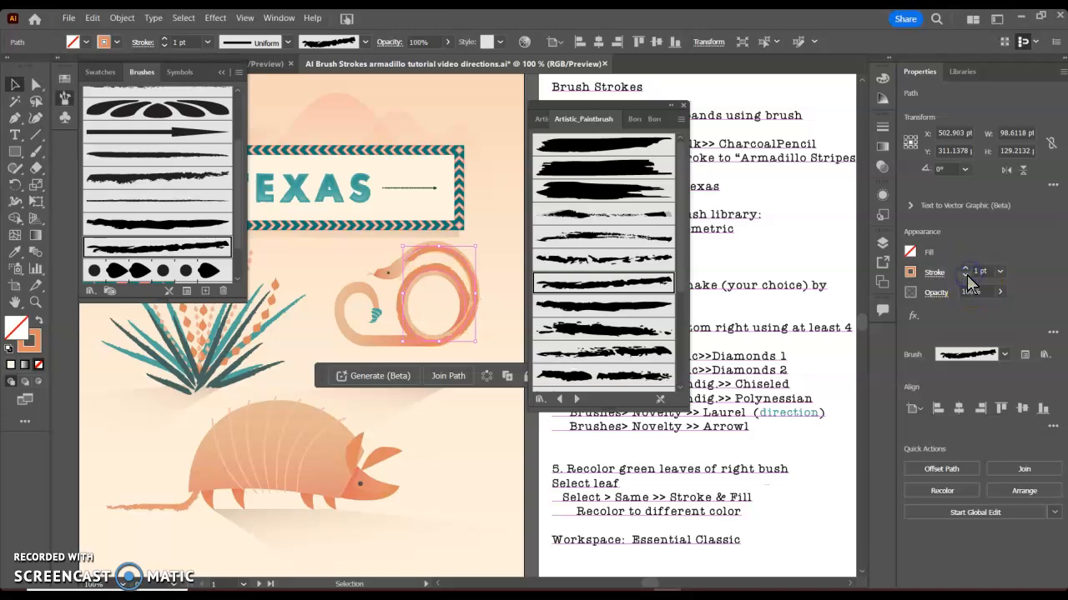
pyautogui.click(965, 268)
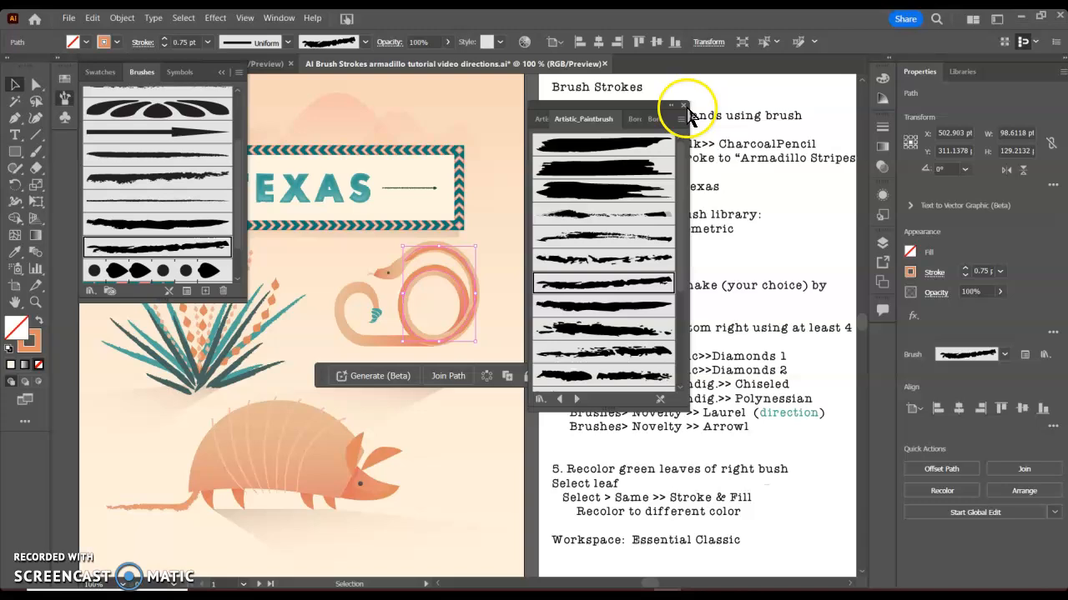
pyautogui.click(683, 105)
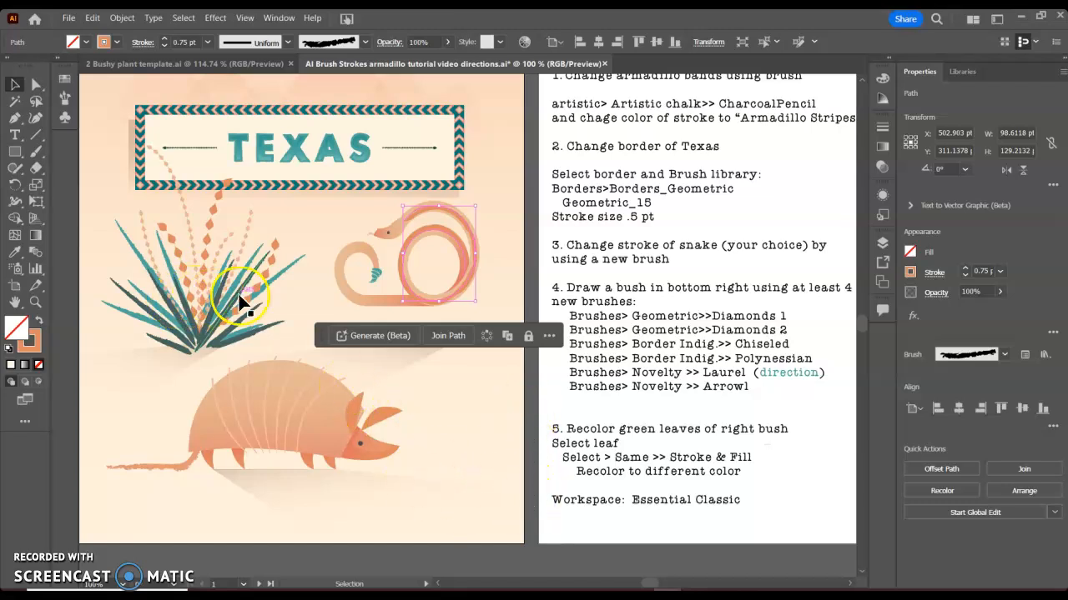
pyautogui.moveTo(13, 85)
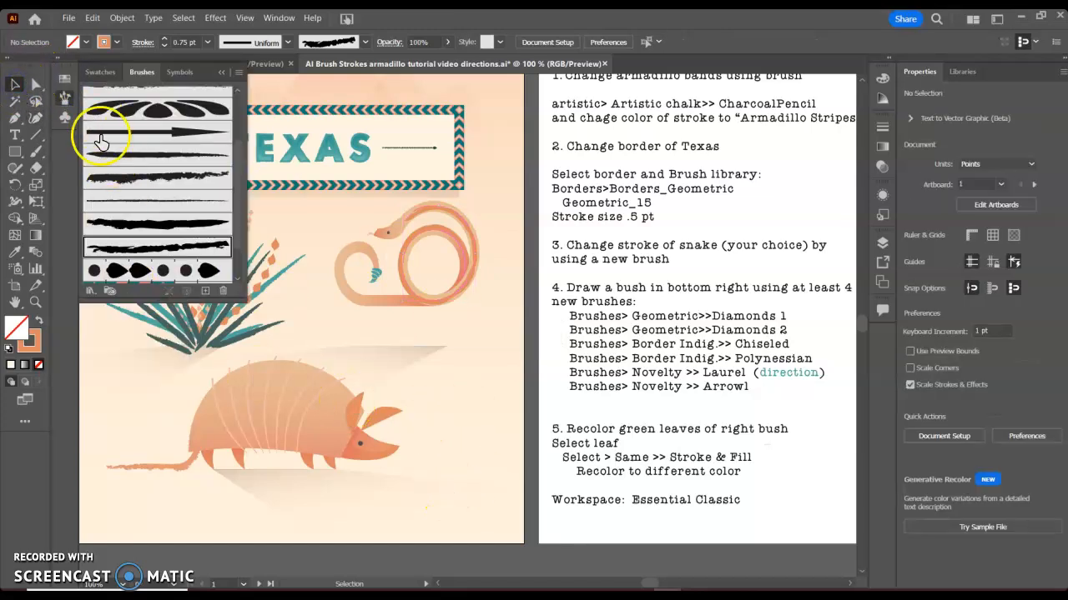
# Step: Choose the orange Diamonds brush from Borders_Geometric and paint a diamond stem in the bottom right
pyautogui.click(86, 290)
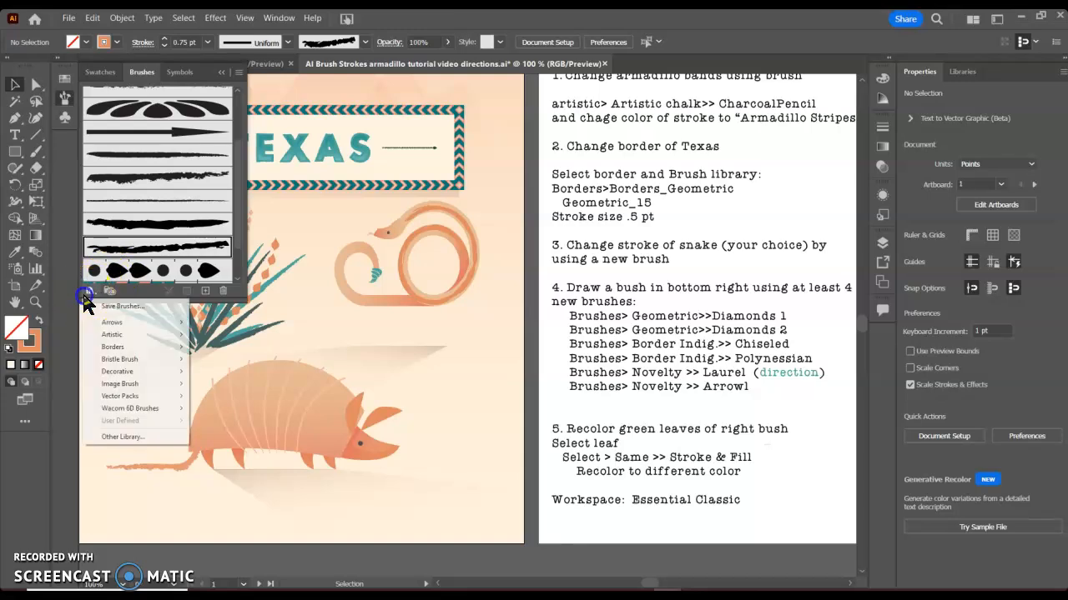
pyautogui.moveTo(119, 360)
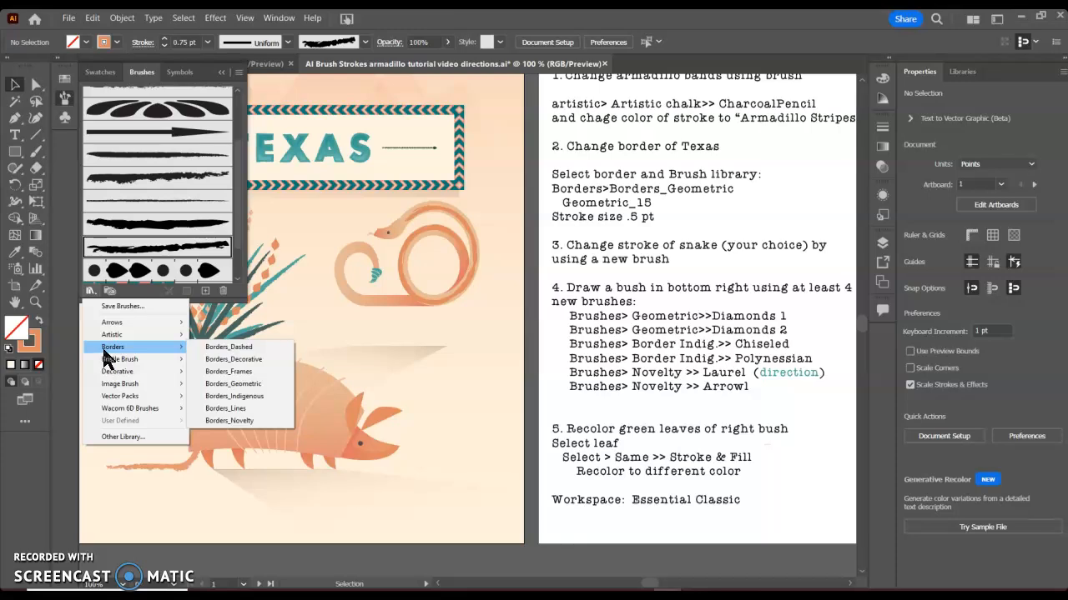
pyautogui.moveTo(250, 384)
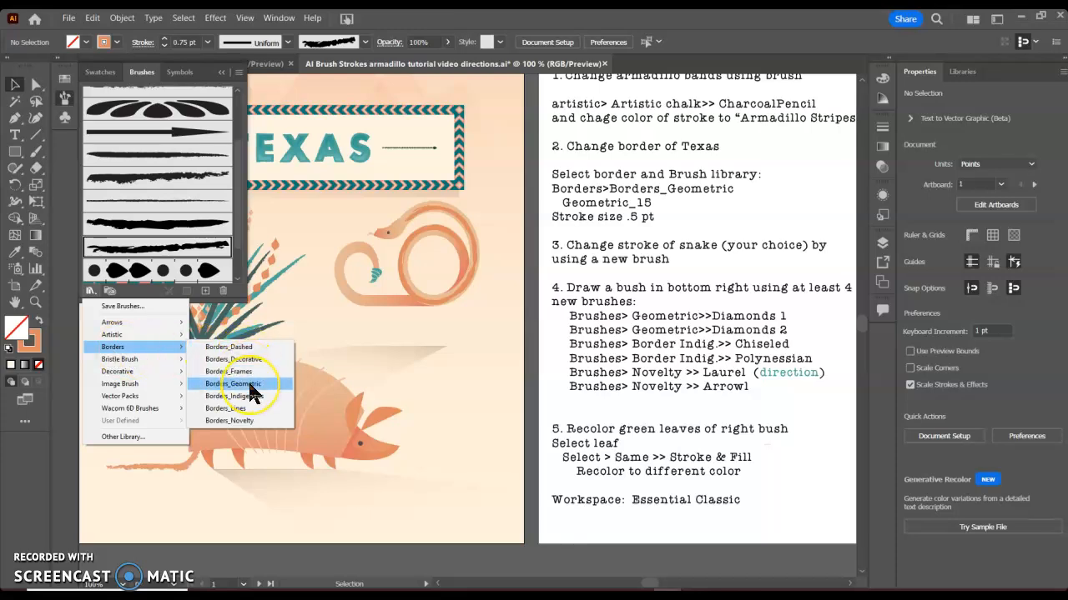
pyautogui.click(237, 384)
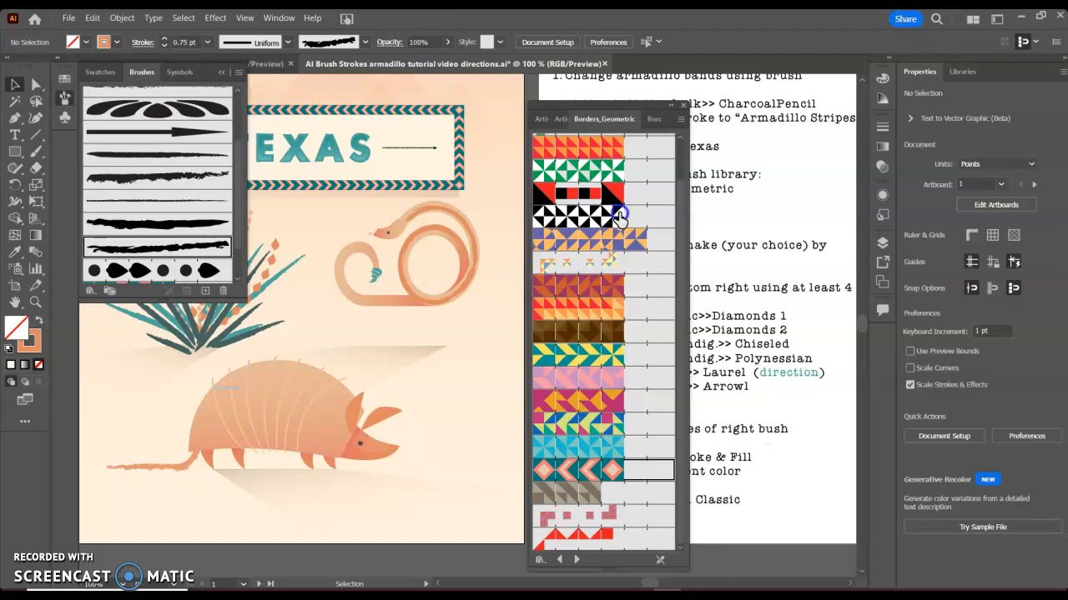
pyautogui.scroll(-3)
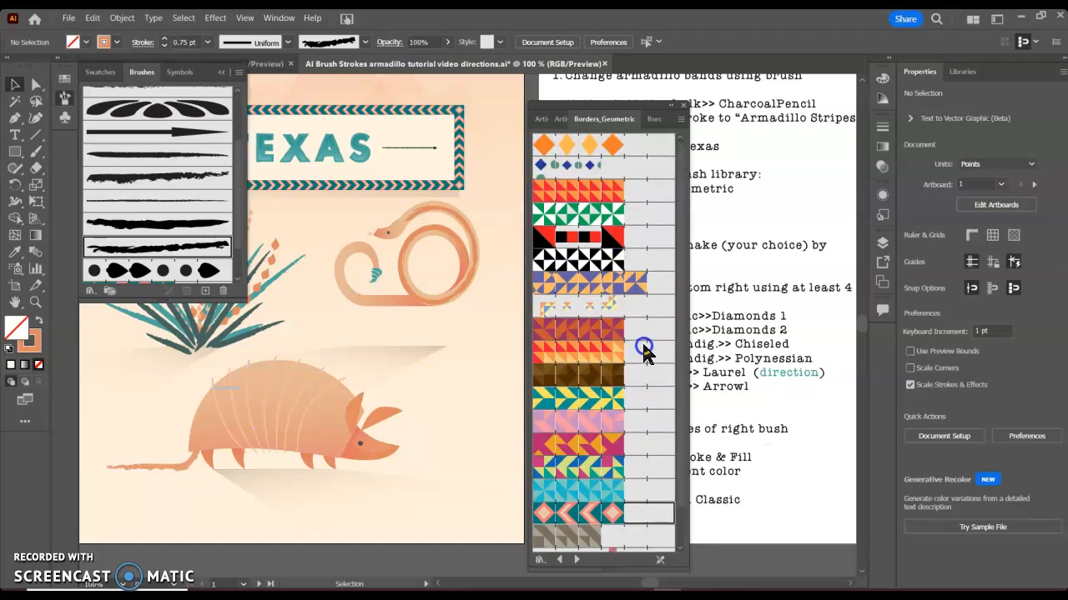
pyautogui.click(602, 188)
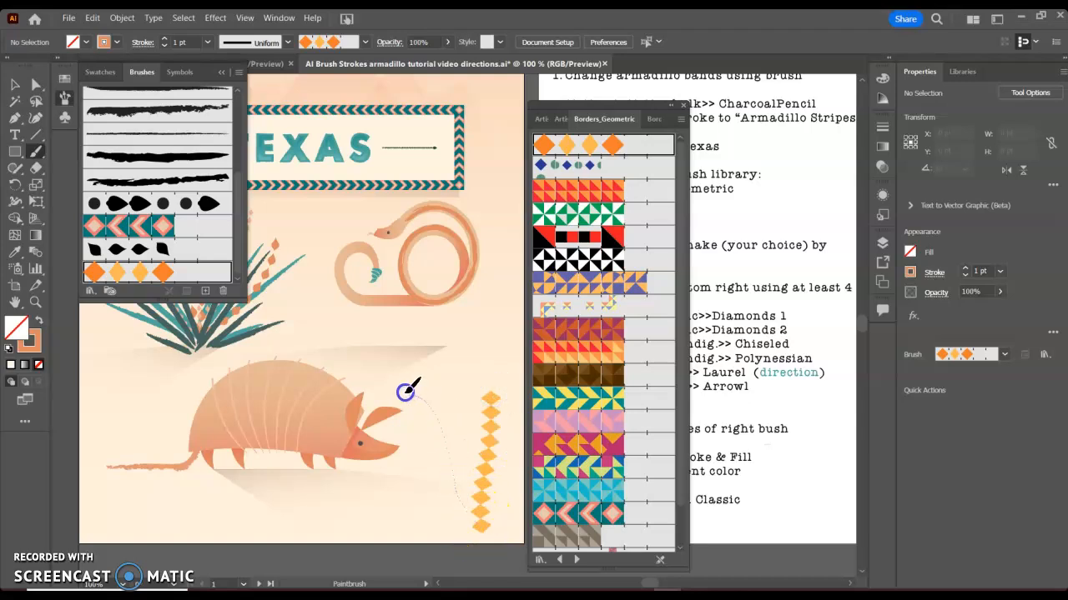
pyautogui.moveTo(408, 392); pyautogui.dragTo(387, 496)
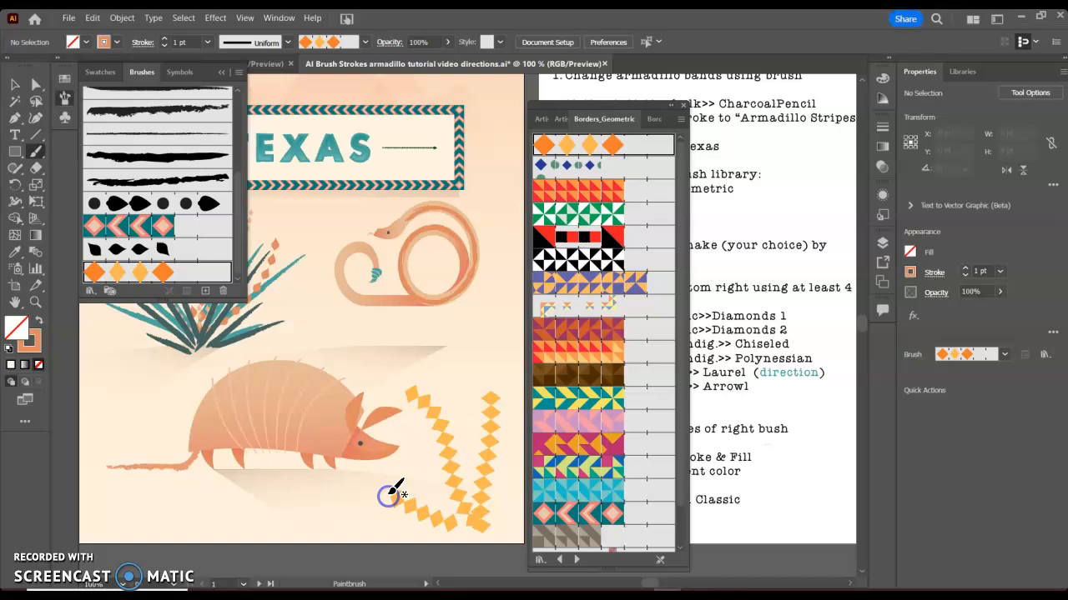
pyautogui.moveTo(653, 113)
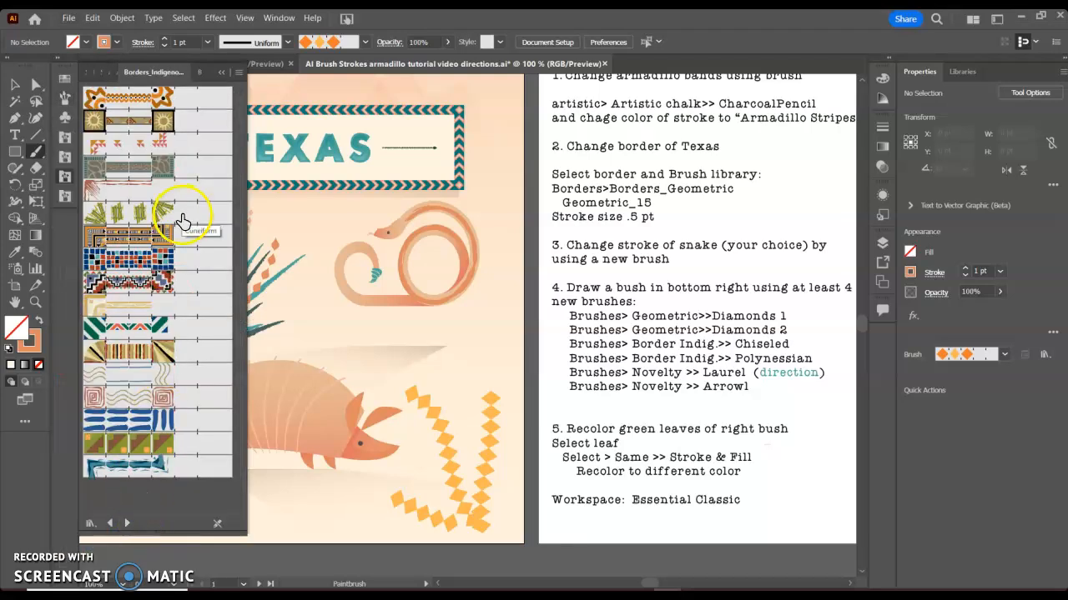
pyautogui.moveTo(146, 150)
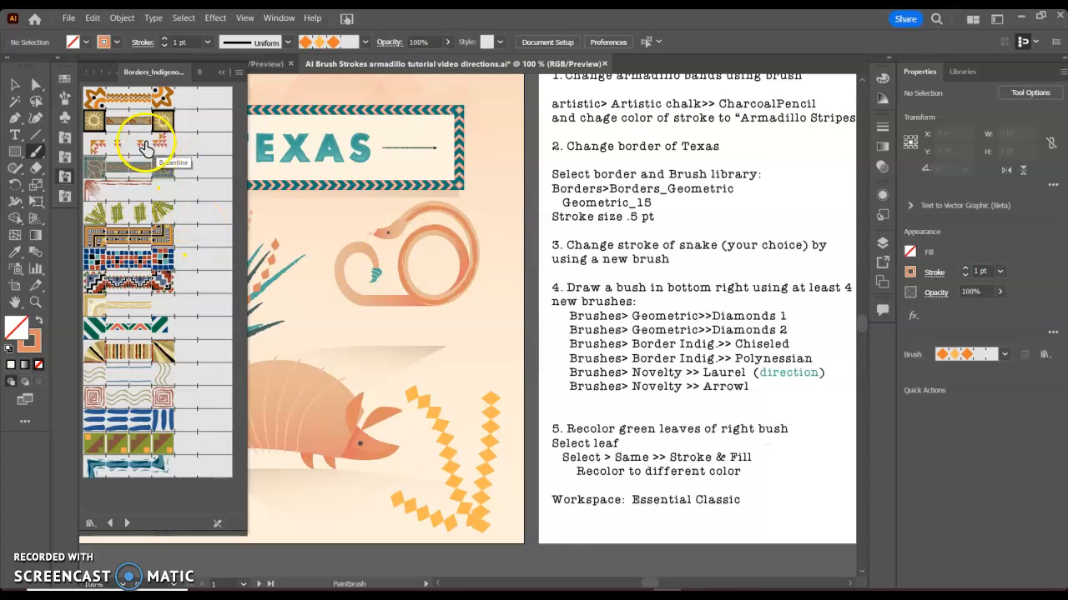
# Step: Paint a thin brown branch with the Chiseled border brush in the new bush
pyautogui.click(113, 190)
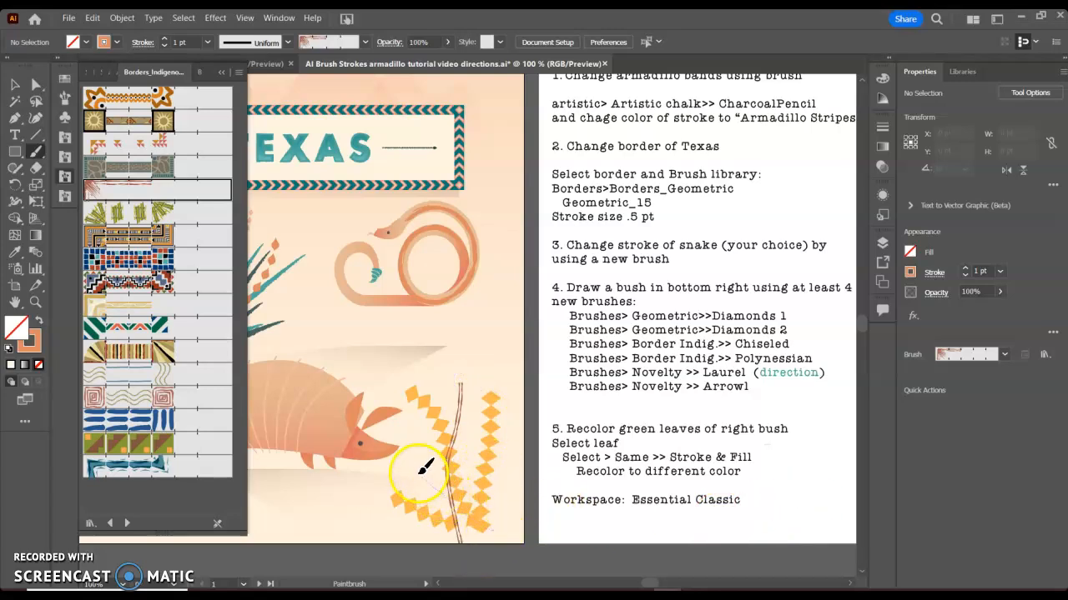
pyautogui.moveTo(425, 467); pyautogui.dragTo(471, 538)
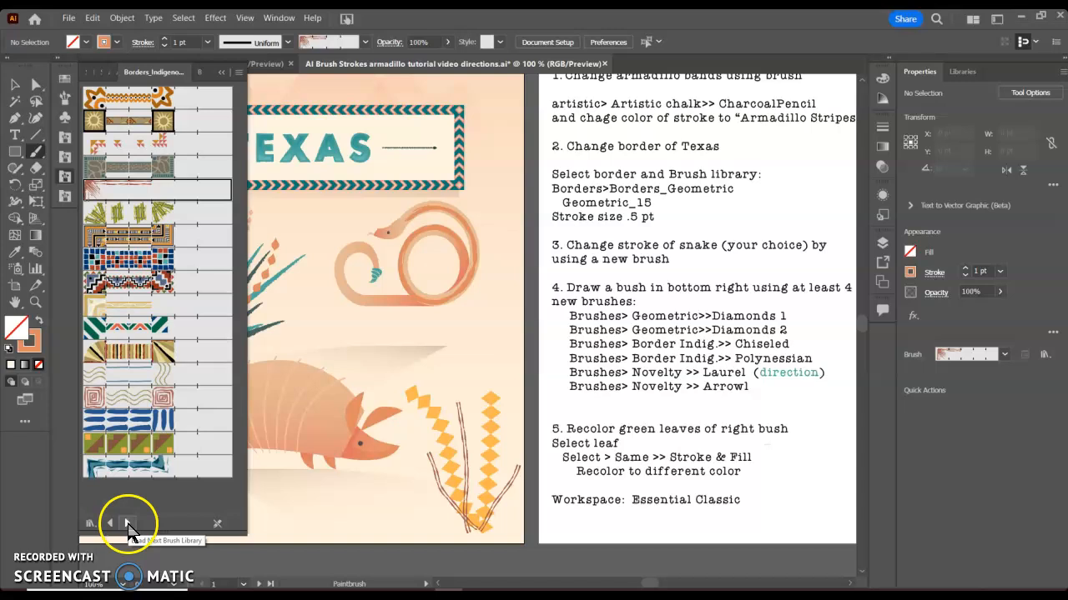
# Step: With the Novelty Laurel brush, paint three leafy branches rising through and curling at the bush's base
pyautogui.click(127, 523)
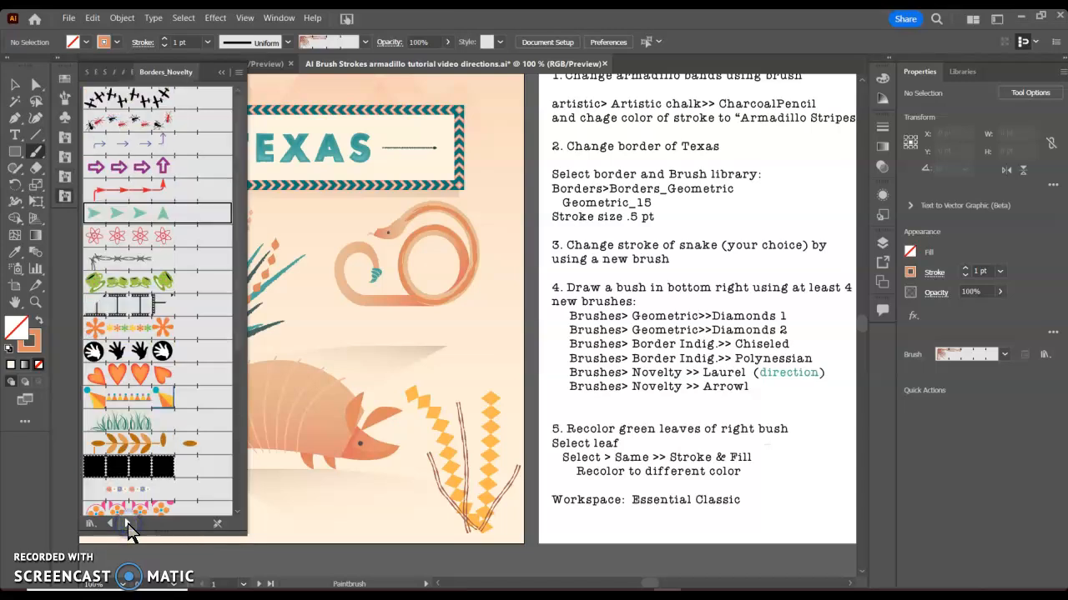
pyautogui.moveTo(126, 524)
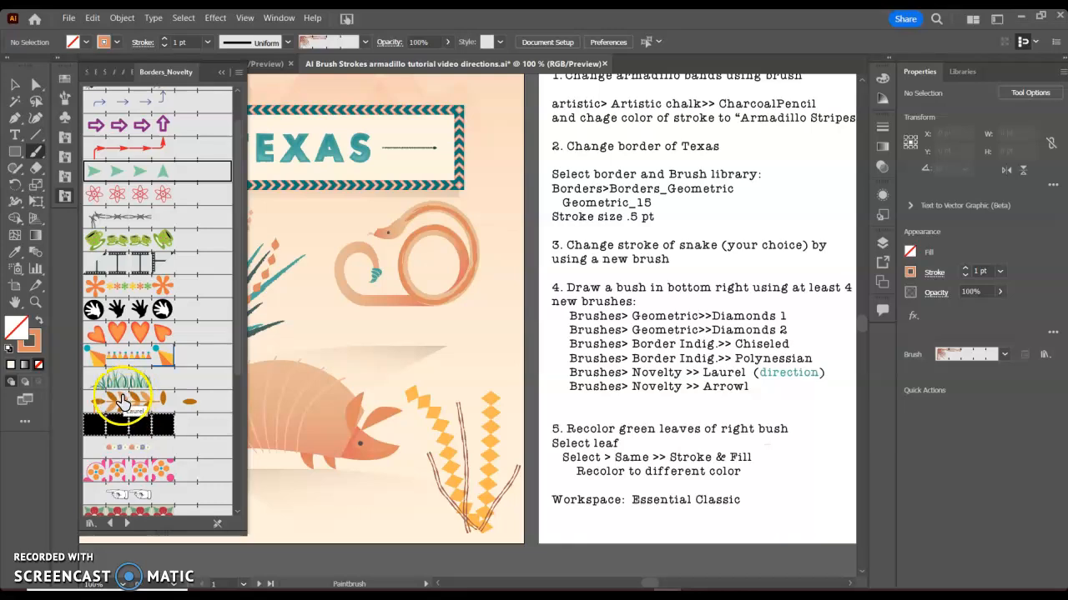
pyautogui.click(125, 401)
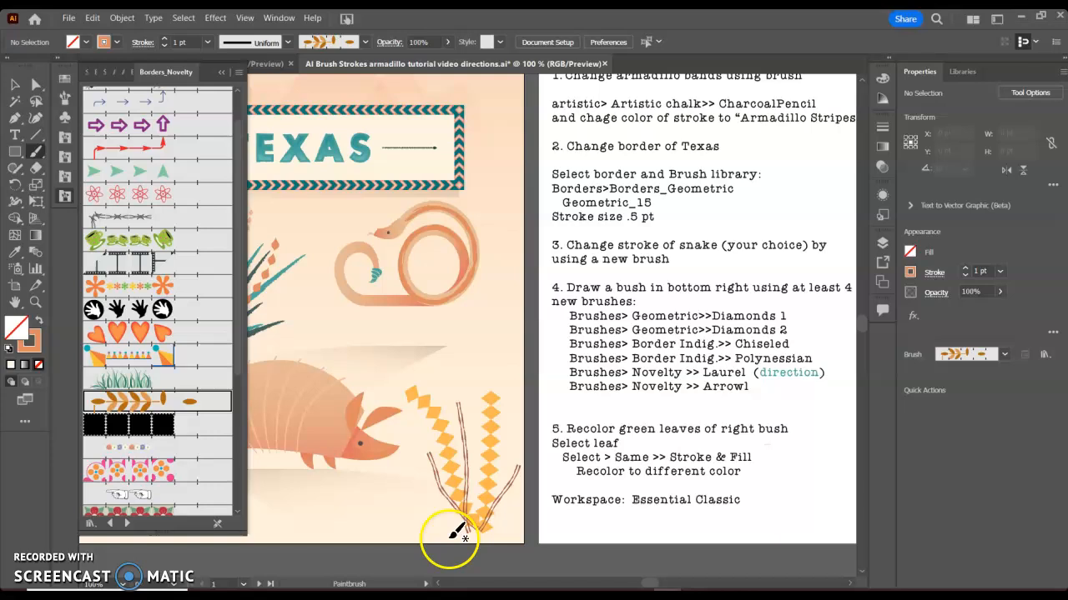
pyautogui.moveTo(454, 533); pyautogui.dragTo(459, 334)
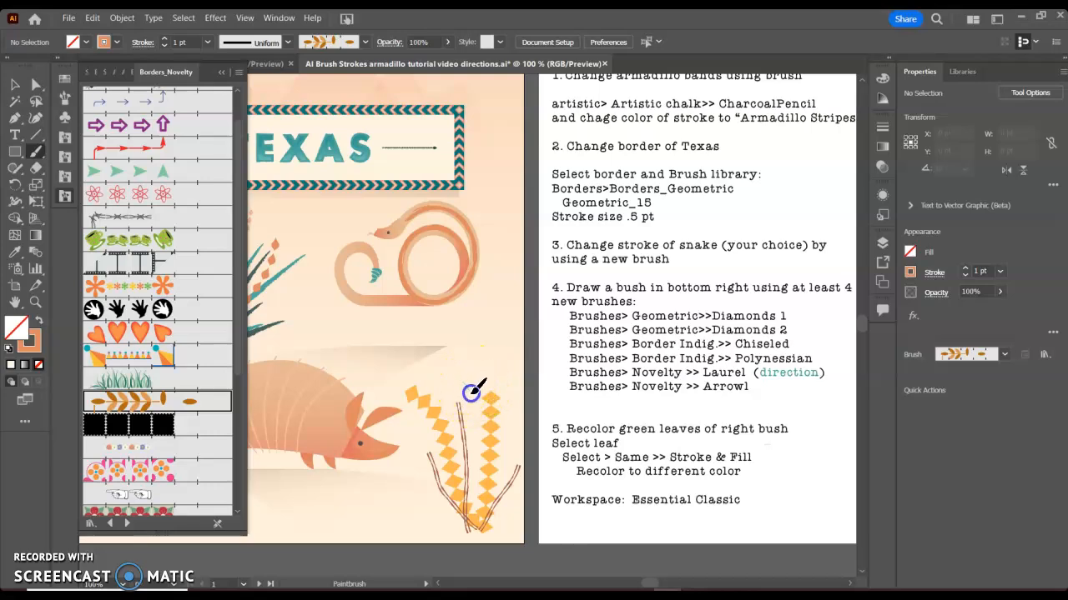
pyautogui.moveTo(467, 392); pyautogui.dragTo(479, 525)
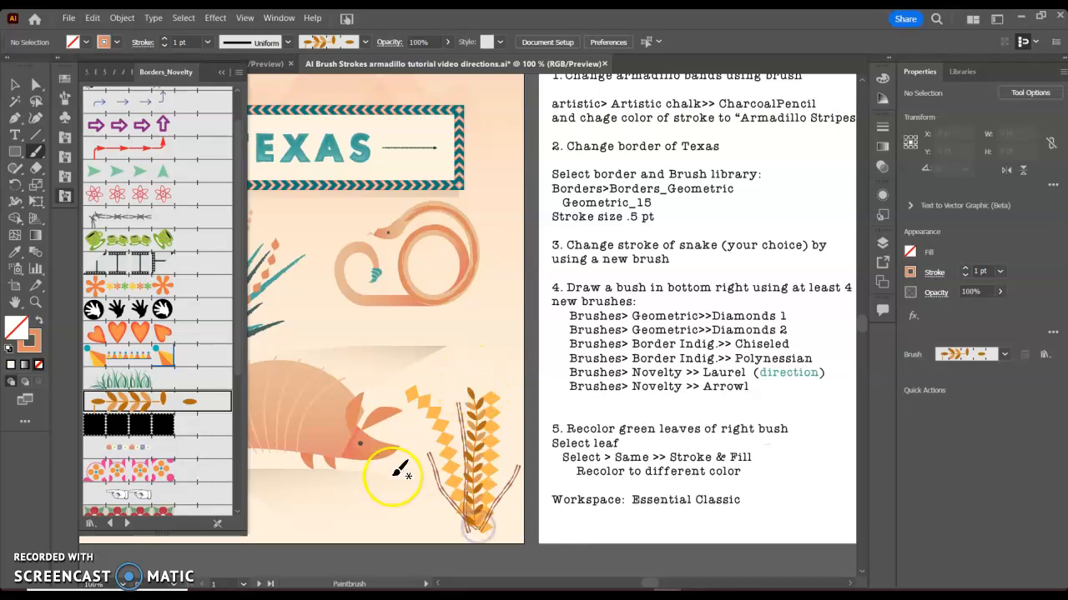
pyautogui.moveTo(409, 476); pyautogui.dragTo(488, 529)
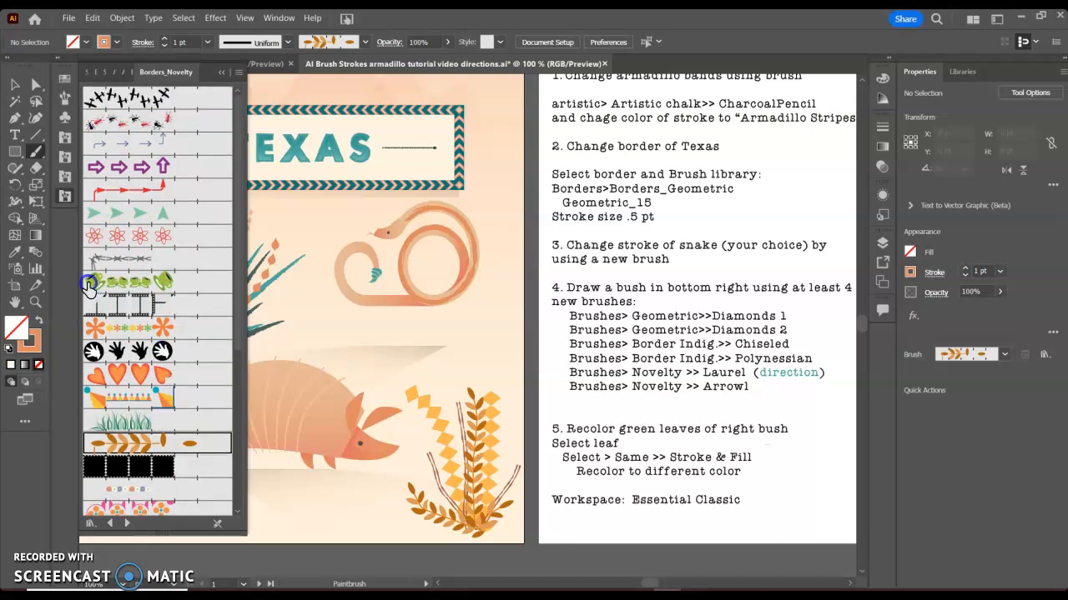
# Step: Choose the Arrow 1 brush from the Borders_Novelty library for the teal triangle strokes
pyautogui.click(92, 212)
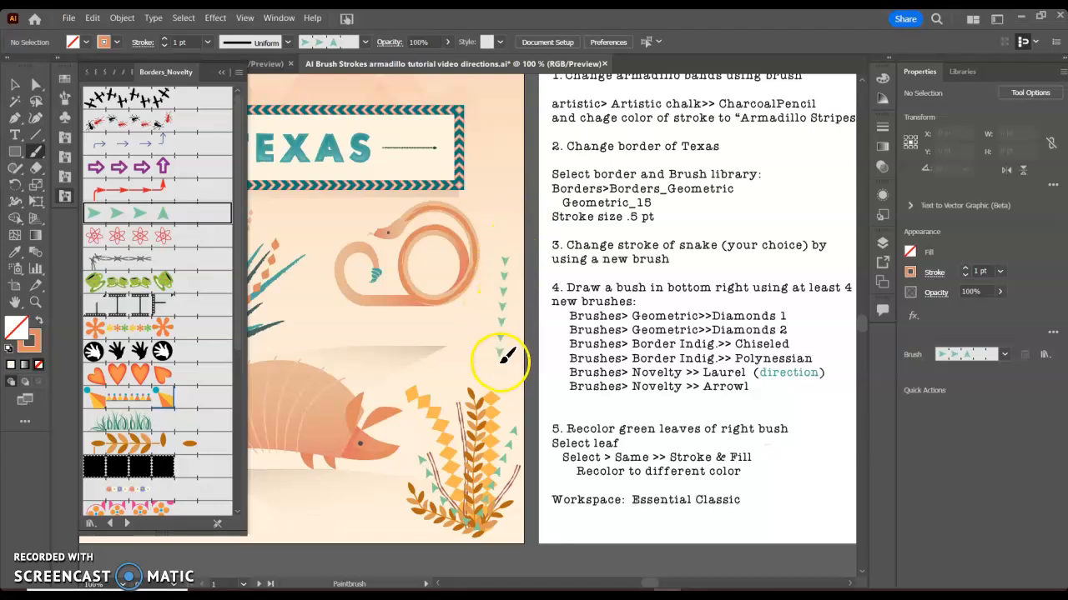
pyautogui.moveTo(513, 359)
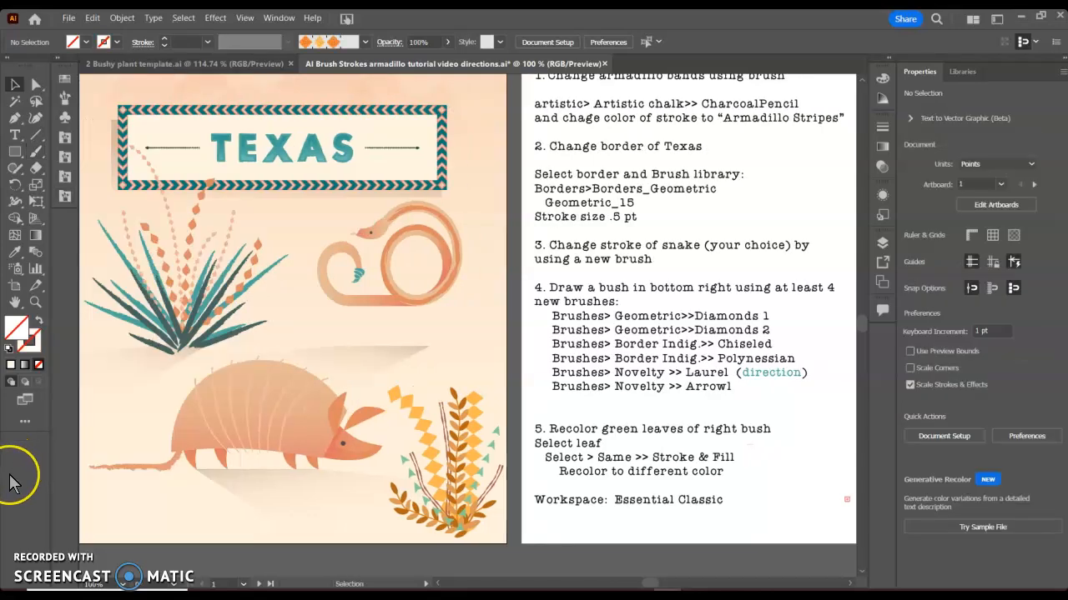
pyautogui.moveTo(107, 305)
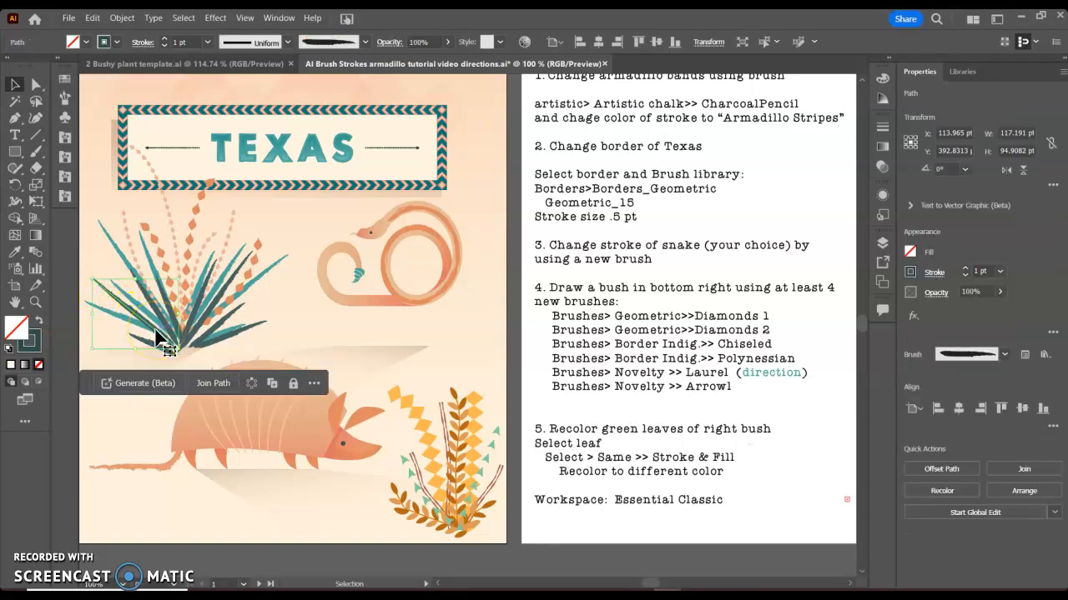
pyautogui.moveTo(193, 30)
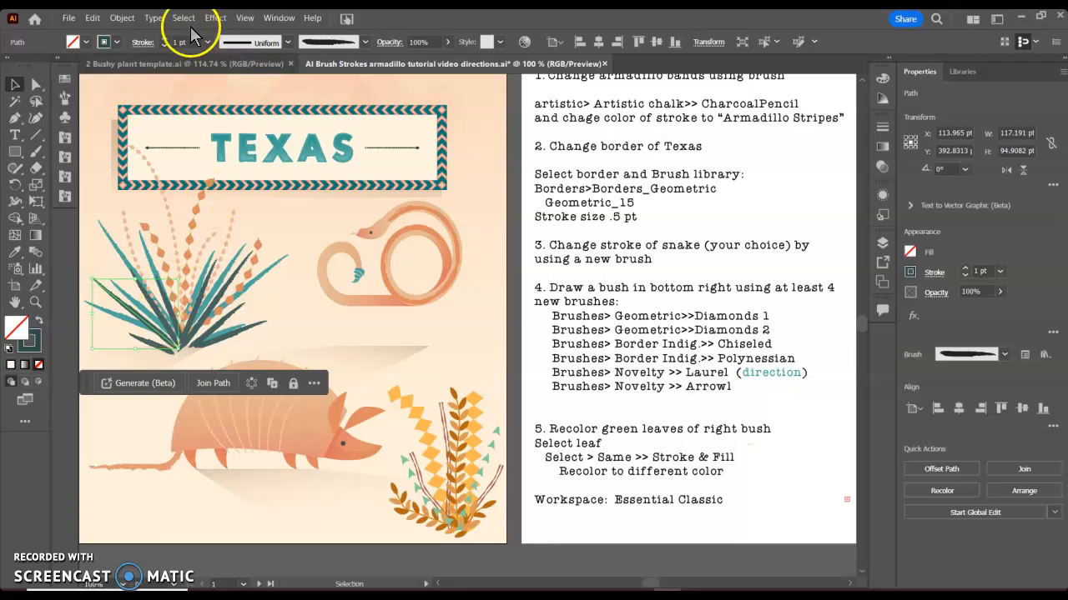
# Step: Select the dark teal leaves via Select > Same > Fill & Stroke and give them a green stroke
pyautogui.click(187, 18)
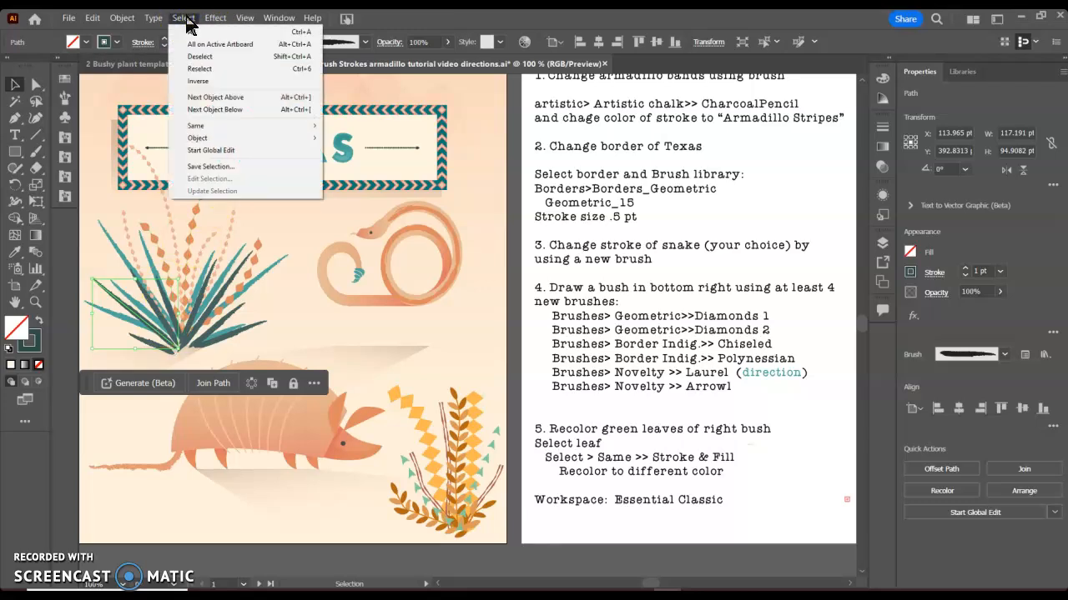
pyautogui.moveTo(195, 125)
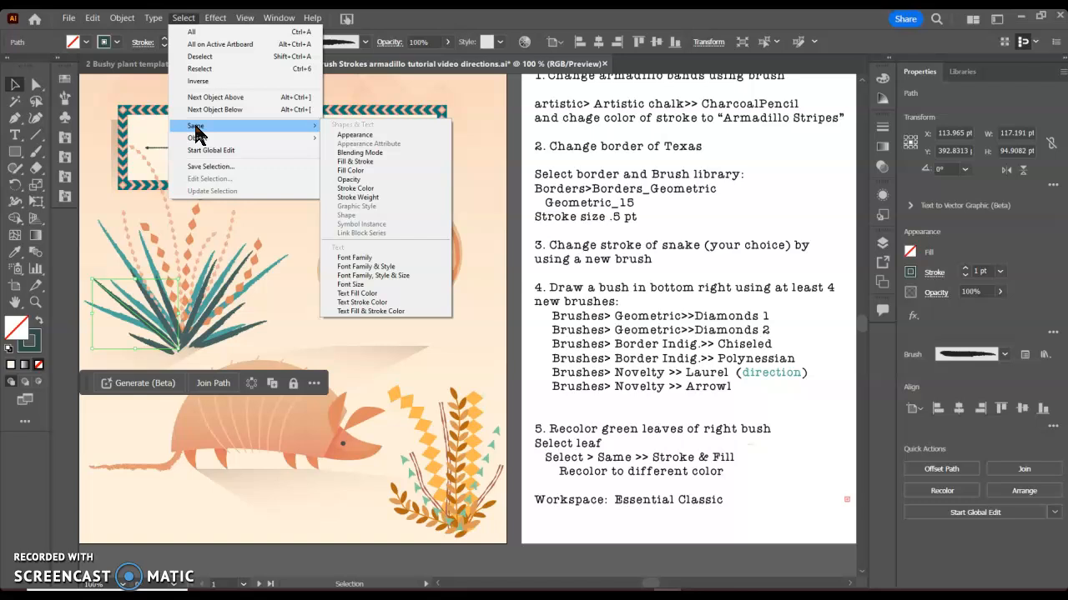
pyautogui.moveTo(356, 190)
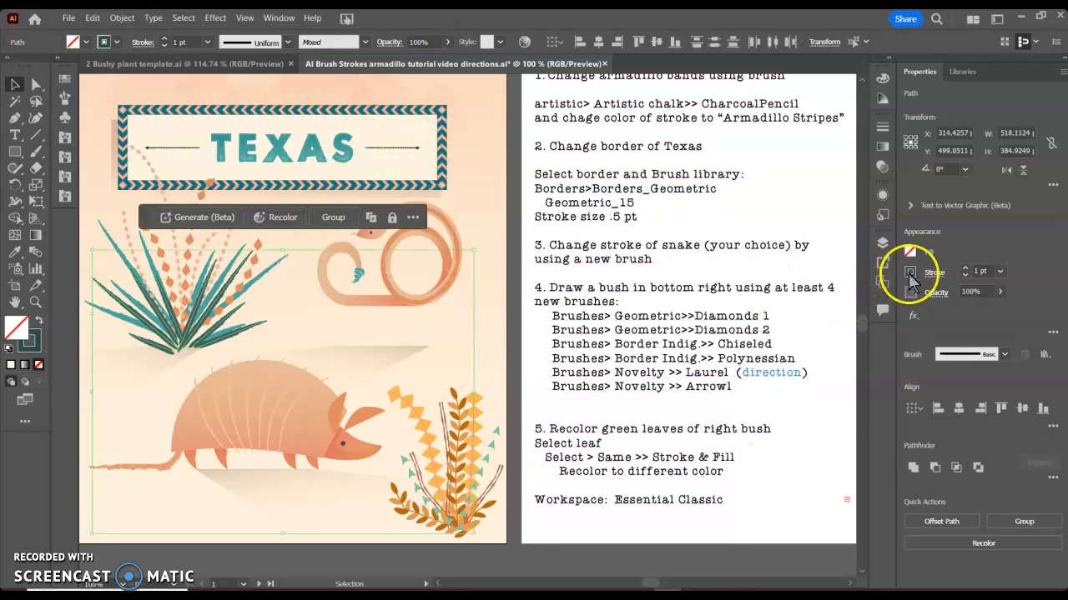
pyautogui.click(909, 271)
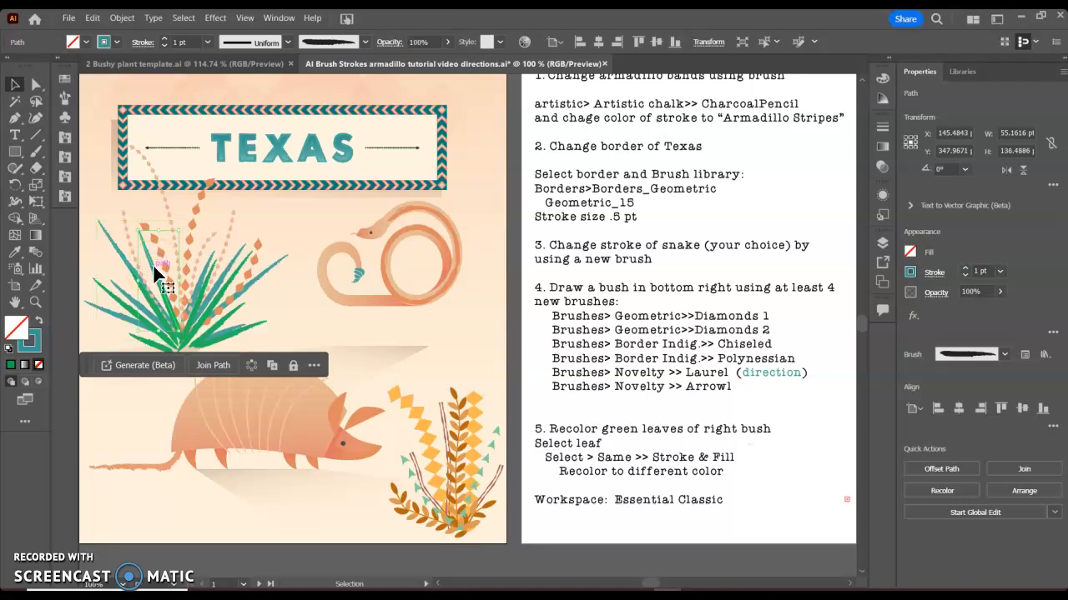
pyautogui.moveTo(265, 21)
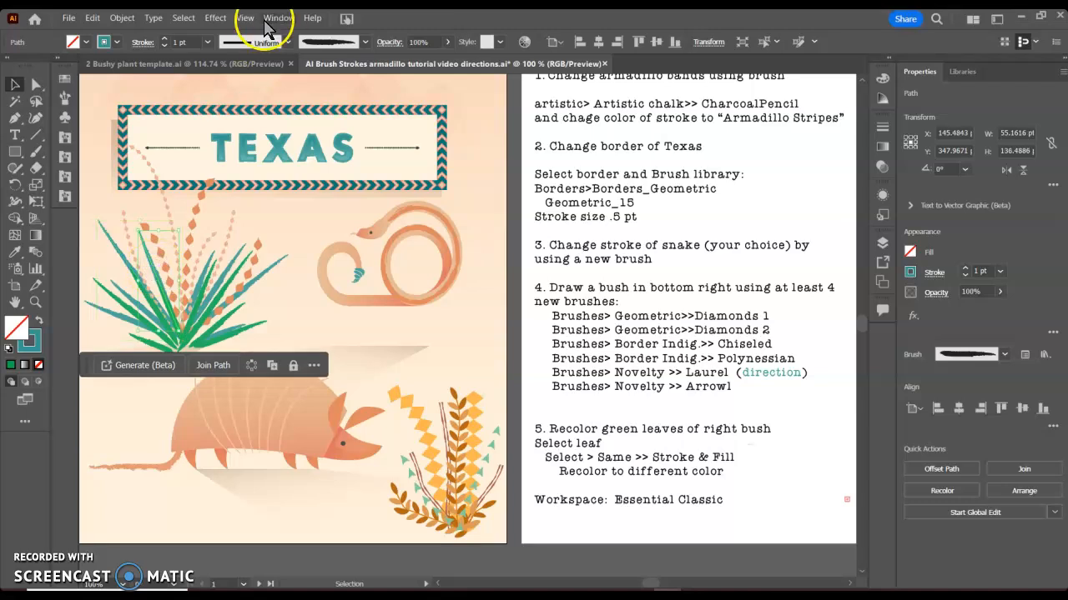
# Step: Select the remaining teal leaves the same way and recolor their stroke to the bright green
pyautogui.click(182, 18)
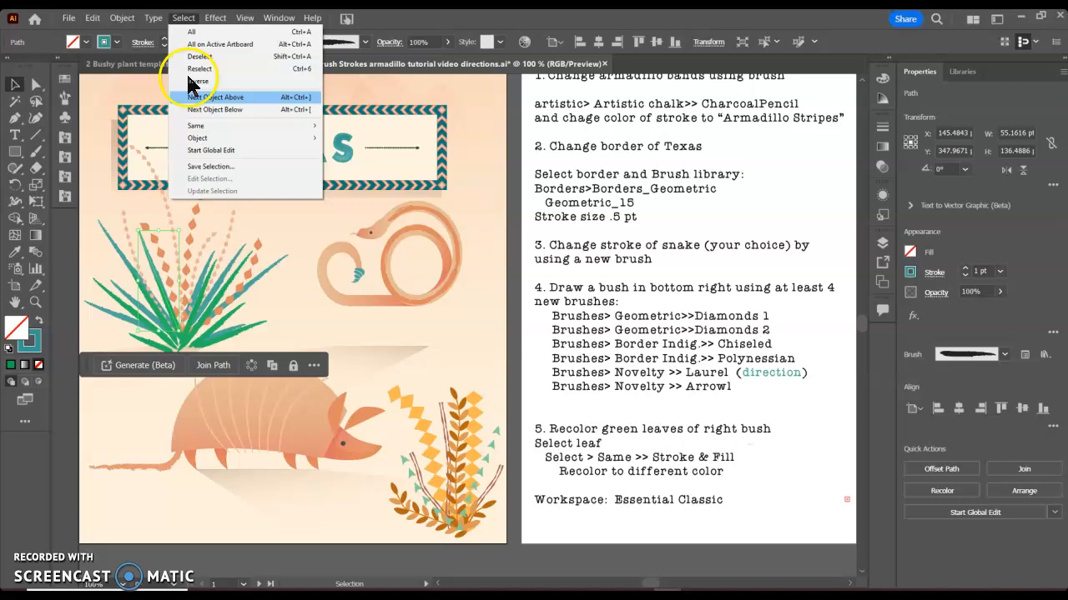
pyautogui.moveTo(195, 126)
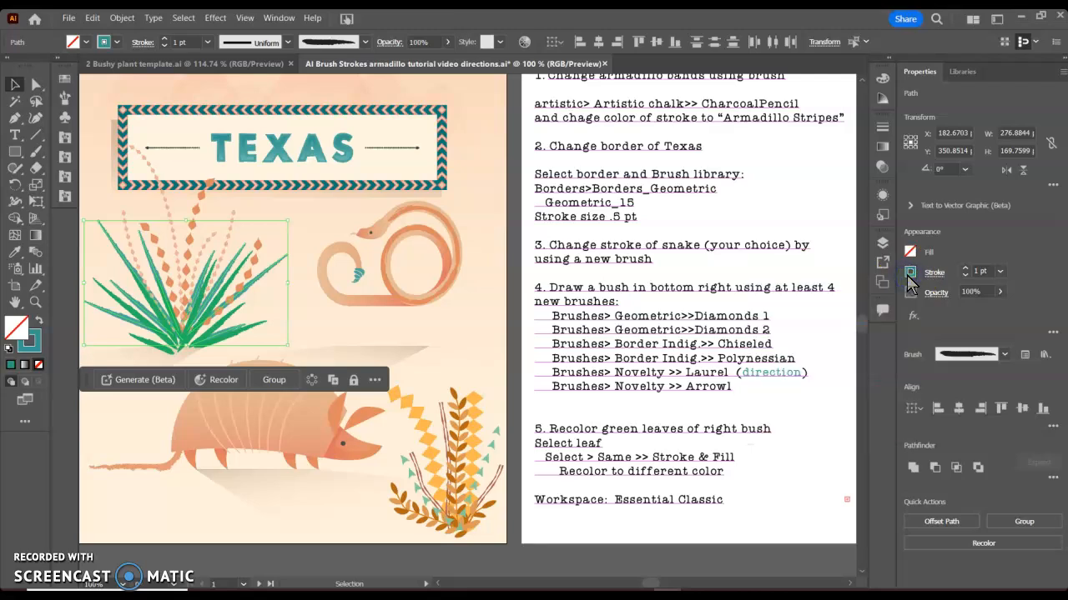
pyautogui.click(914, 272)
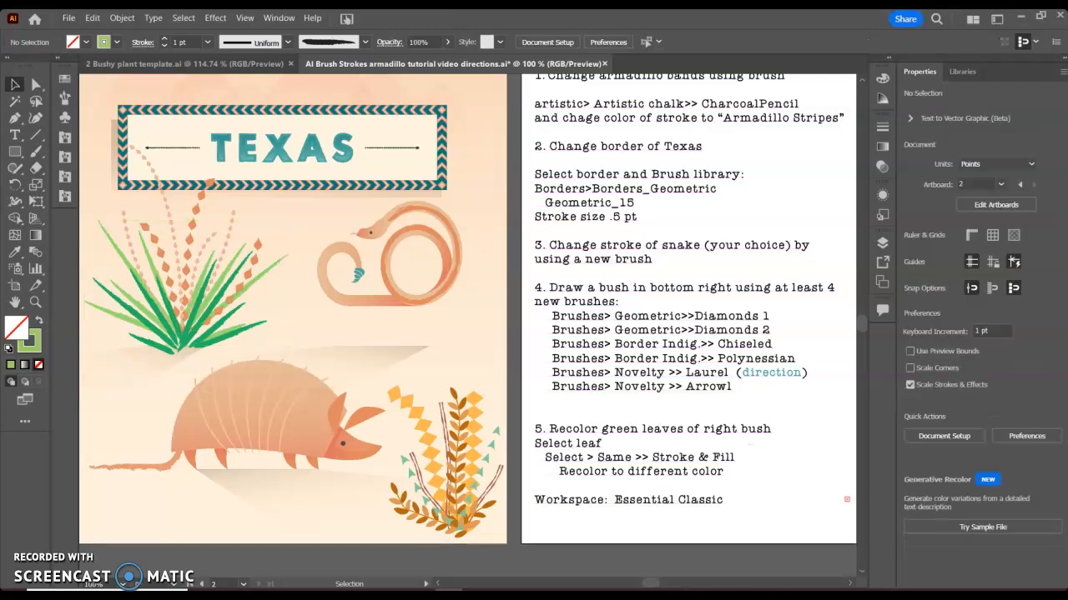
# Step: Show the document's brushes in List View, revealing Diamonds 1, Chiseled, Laurel and Arrow 1
pyautogui.click(278, 17)
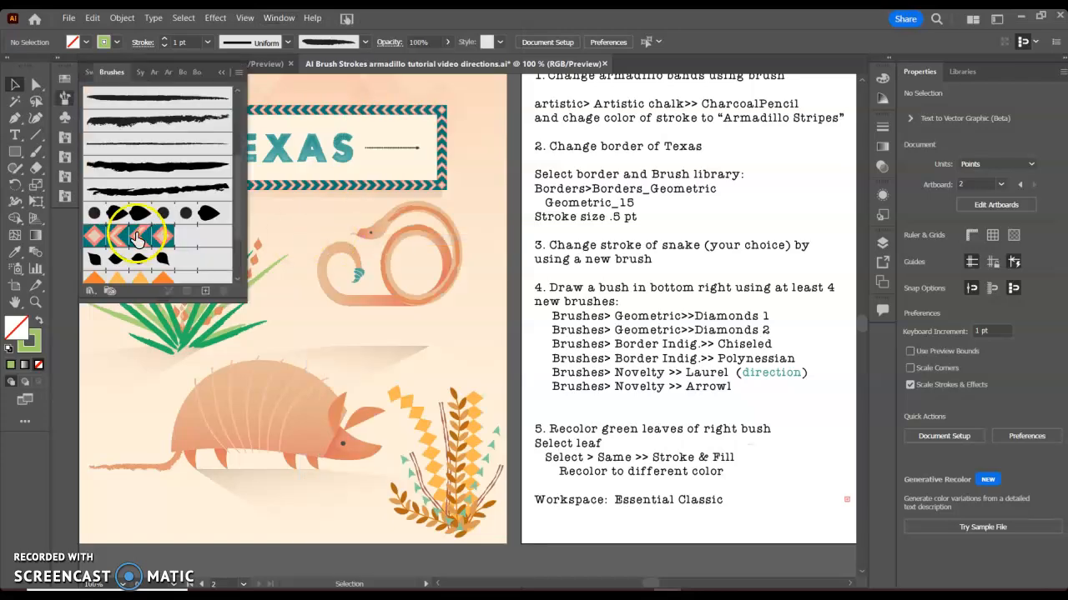
pyautogui.click(236, 63)
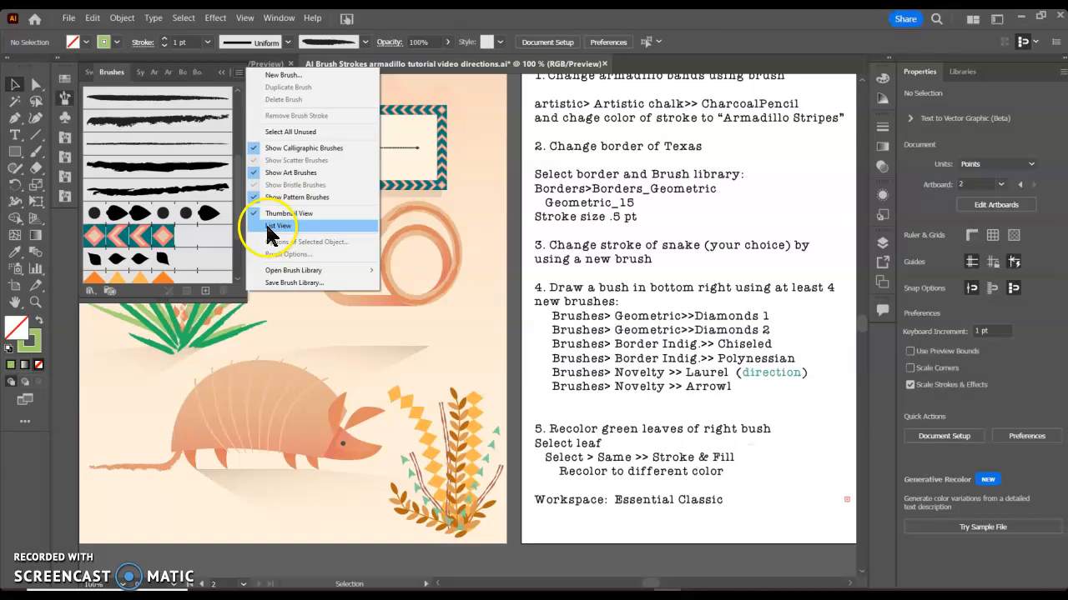
pyautogui.click(278, 225)
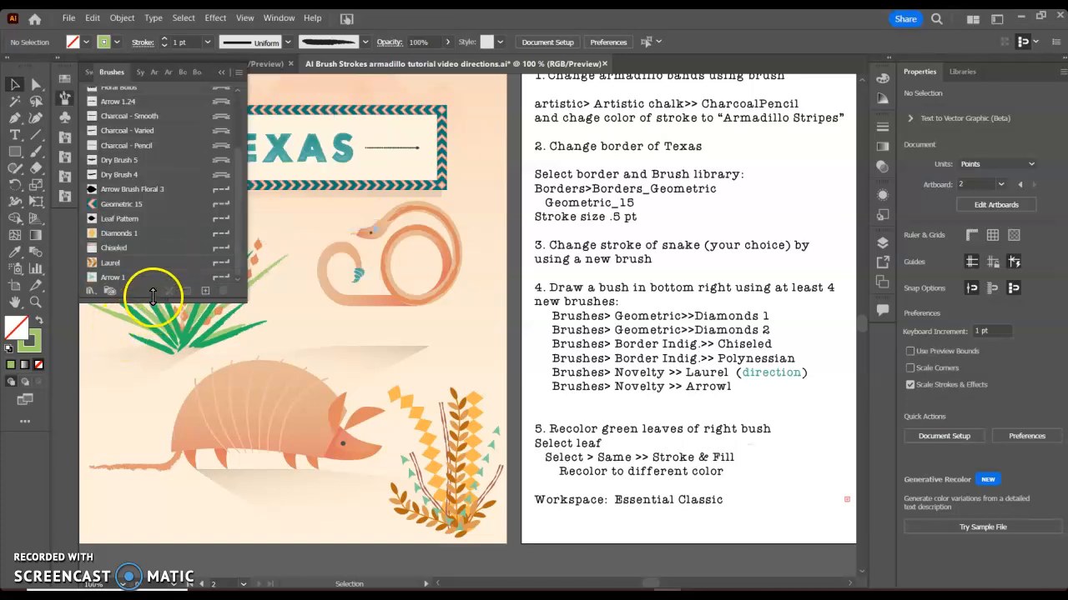
# Step: Choose Save Brushes from the Brush Libraries menu to save them as a library
pyautogui.click(87, 398)
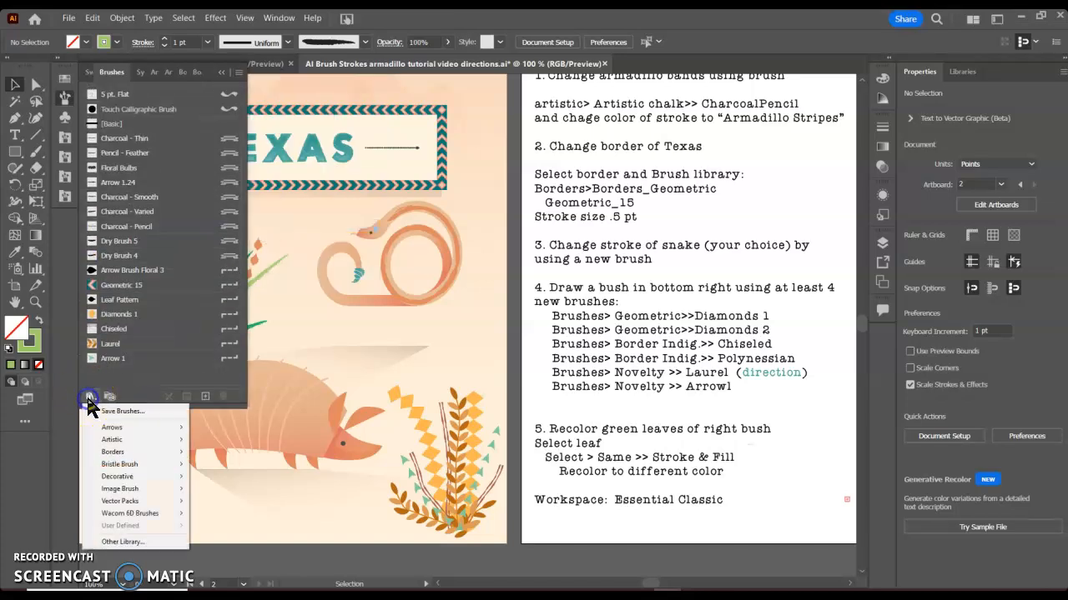
pyautogui.moveTo(102, 416)
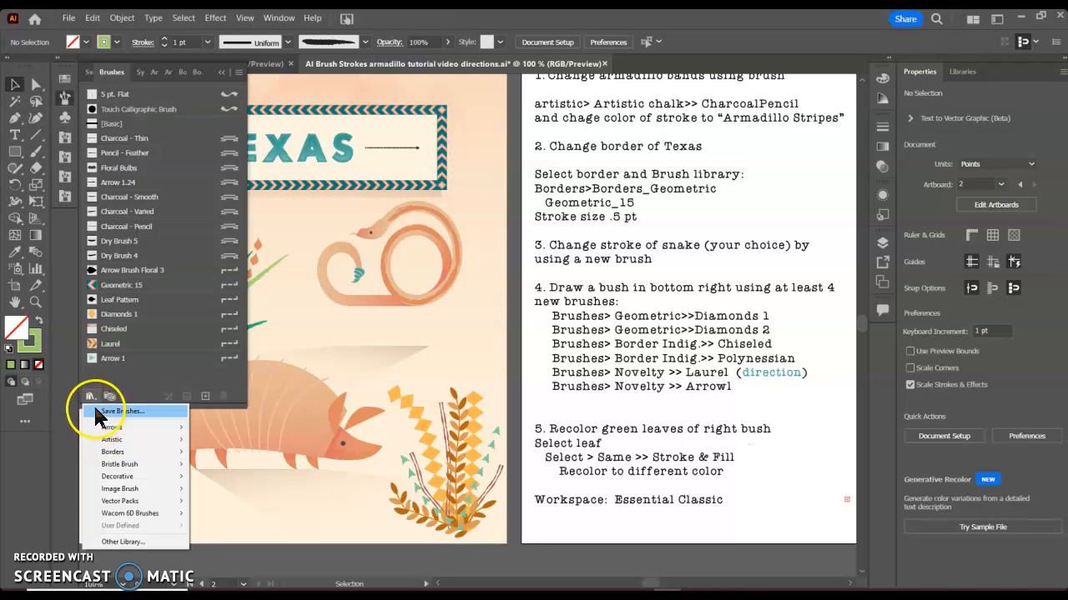
pyautogui.click(90, 396)
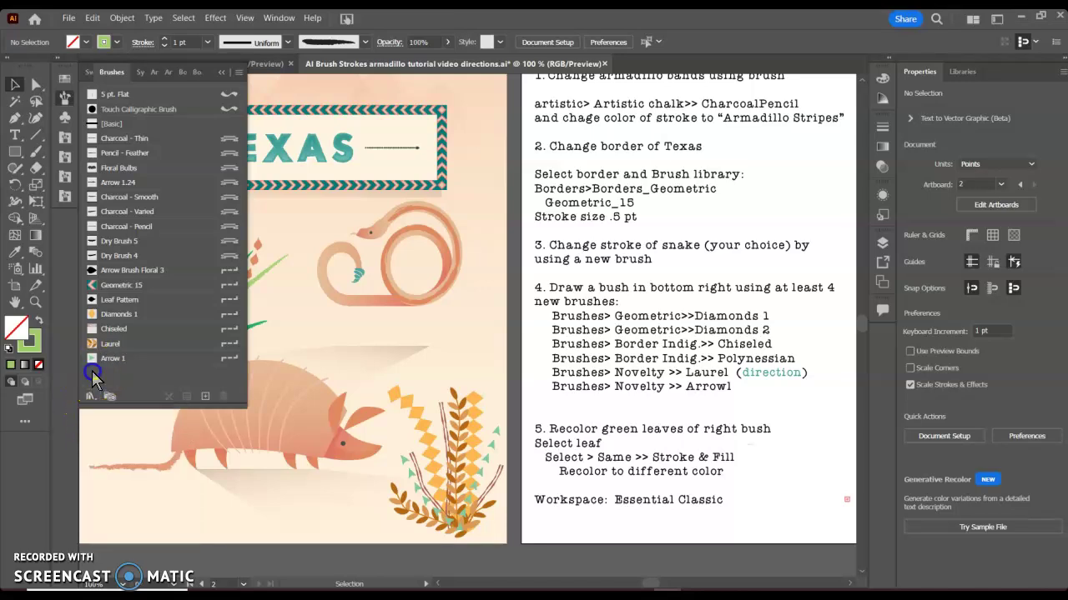